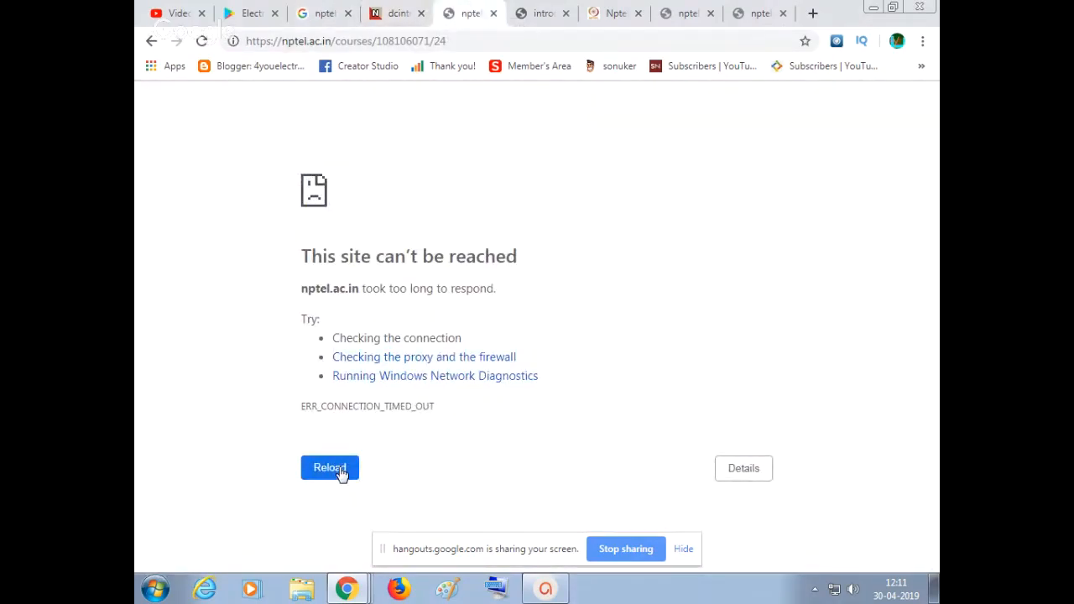
# Reload the failed course page and search Google for 'nptel electrical machines'
pyautogui.click(317, 14)
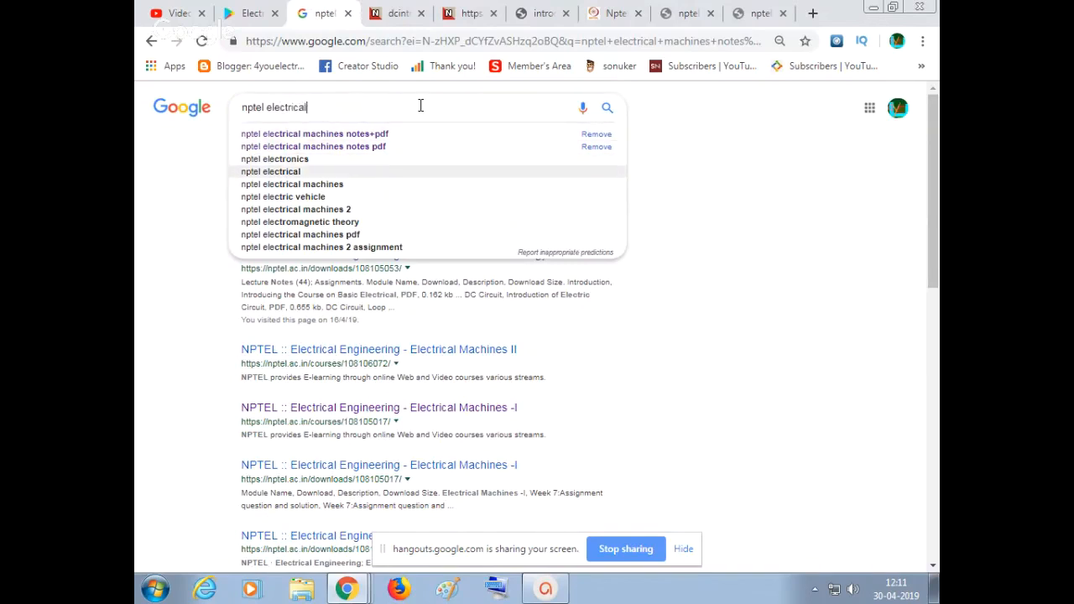
pyautogui.click(292, 183)
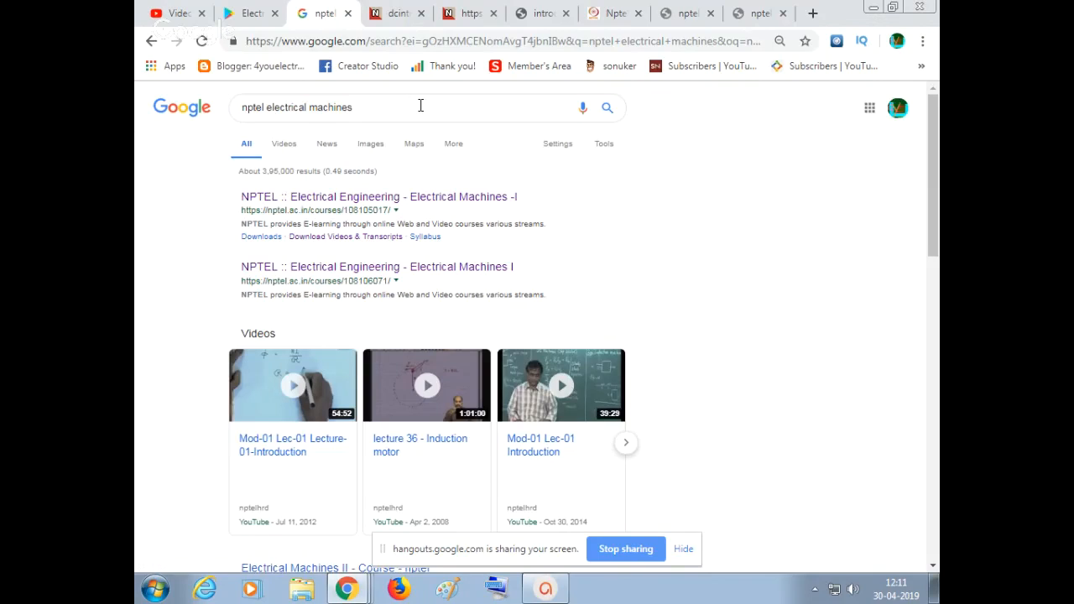
pyautogui.moveTo(456, 188)
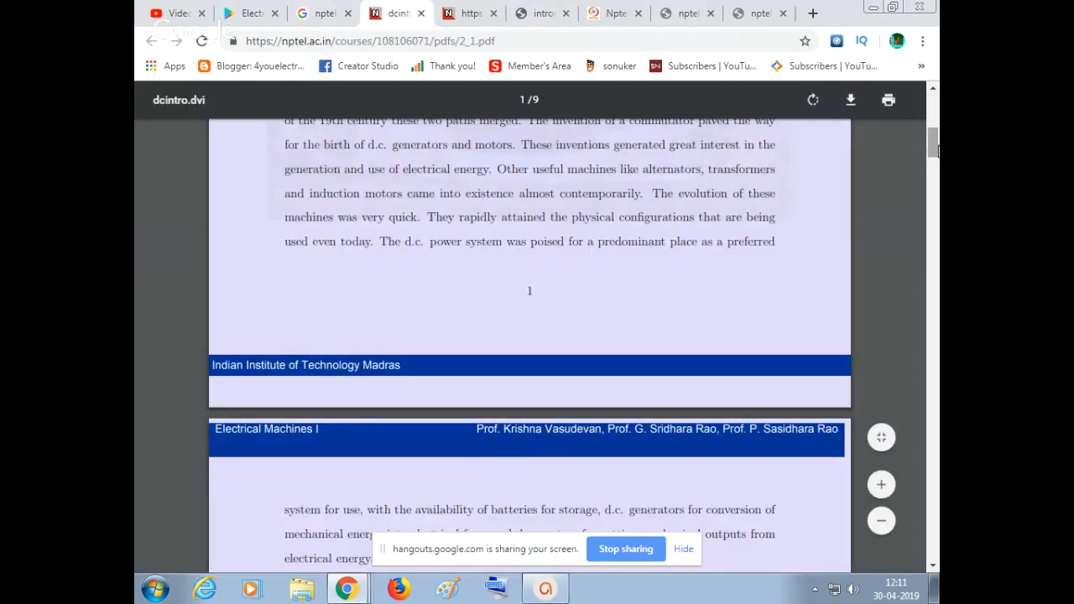
# Skim the D.C. Machines notes PDF and switch to the Basic Electrical Technology course tab
pyautogui.scroll(-3)
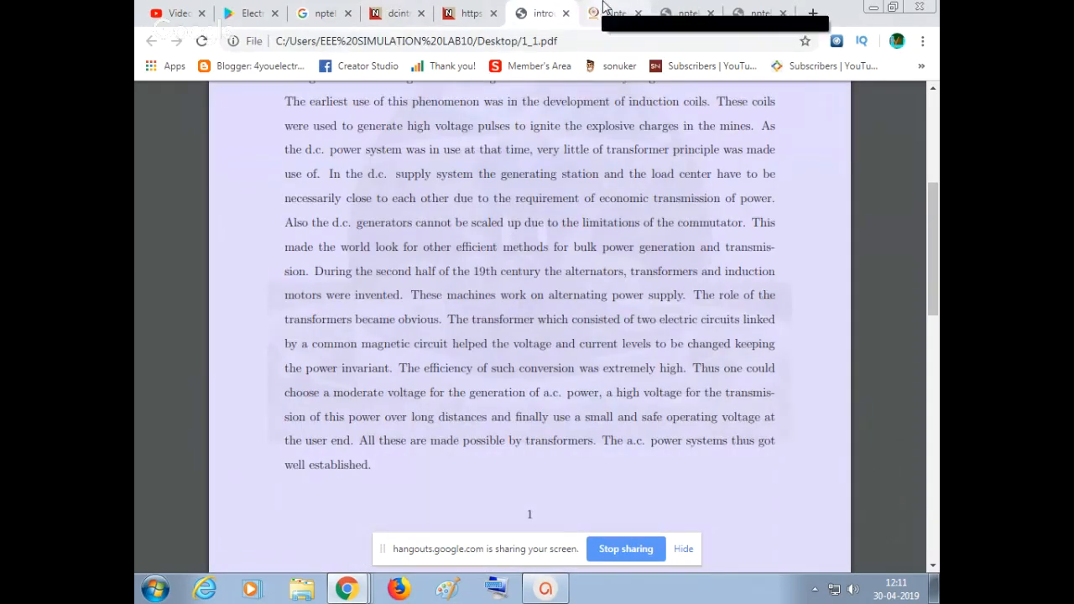
pyautogui.click(612, 13)
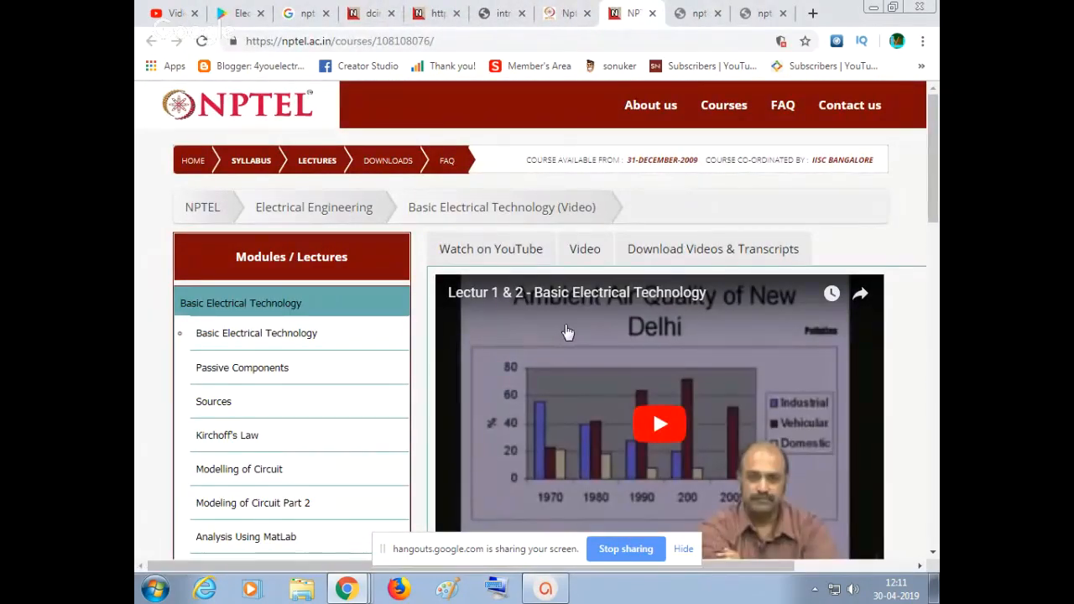
# Try the site's own player, return to the YouTube version, and play and seek the lecture
pyautogui.scroll(-3)
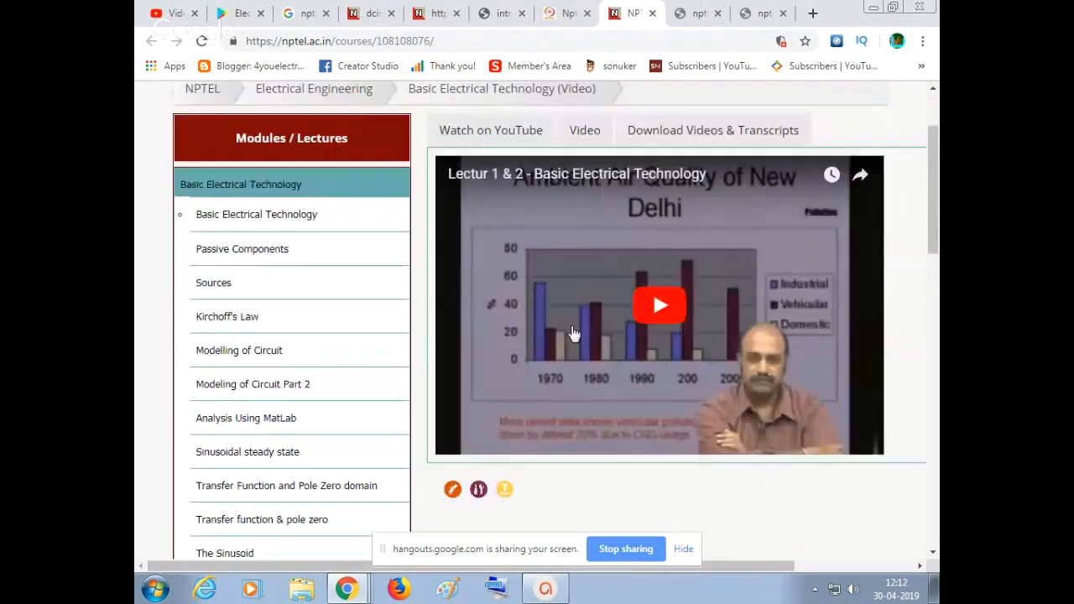
pyautogui.click(584, 131)
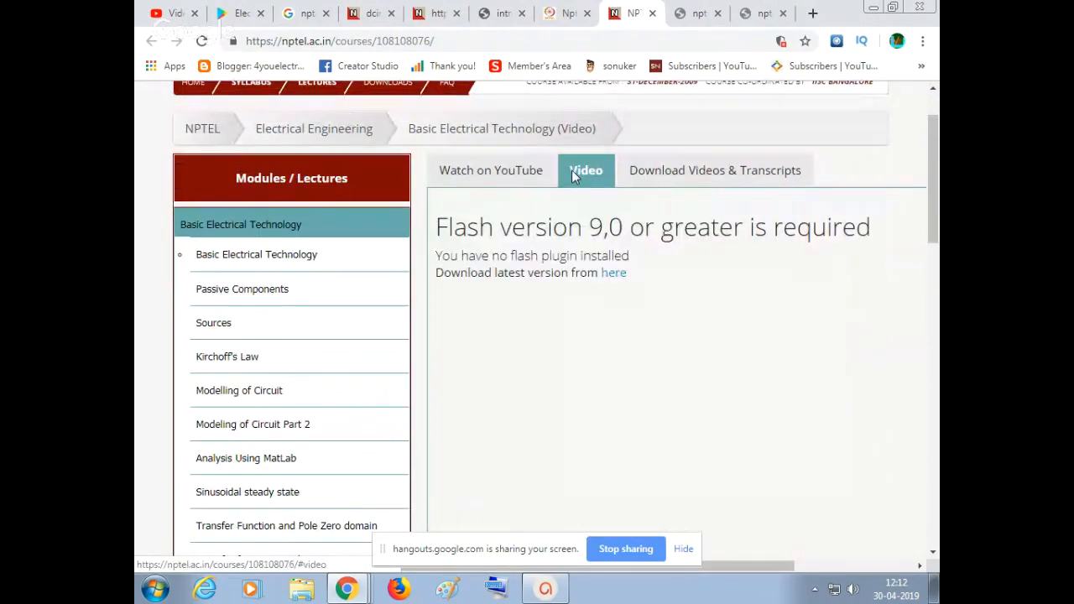
pyautogui.click(715, 171)
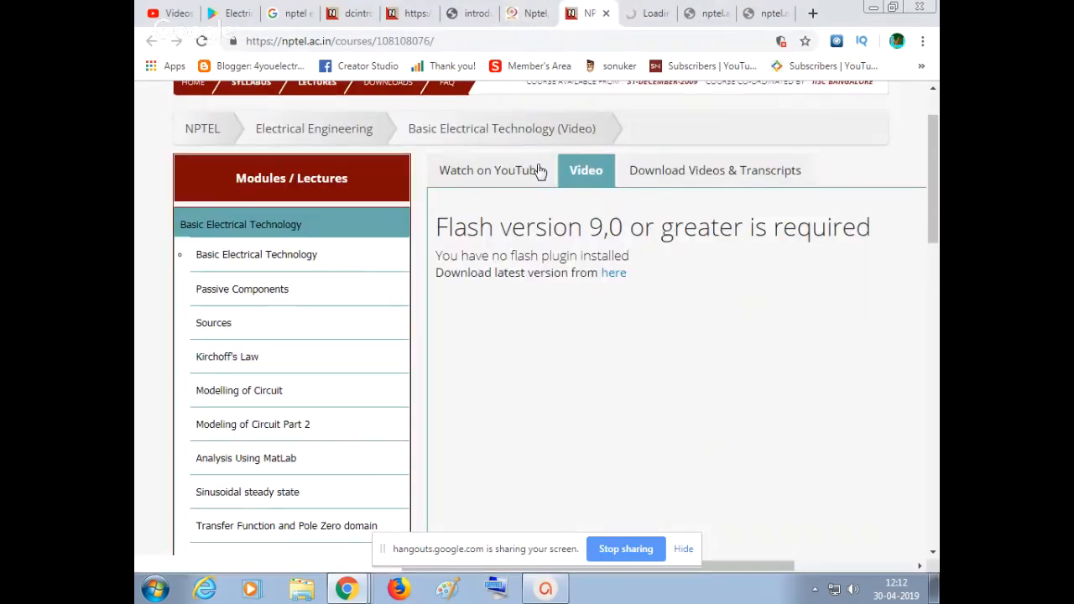
pyautogui.click(490, 172)
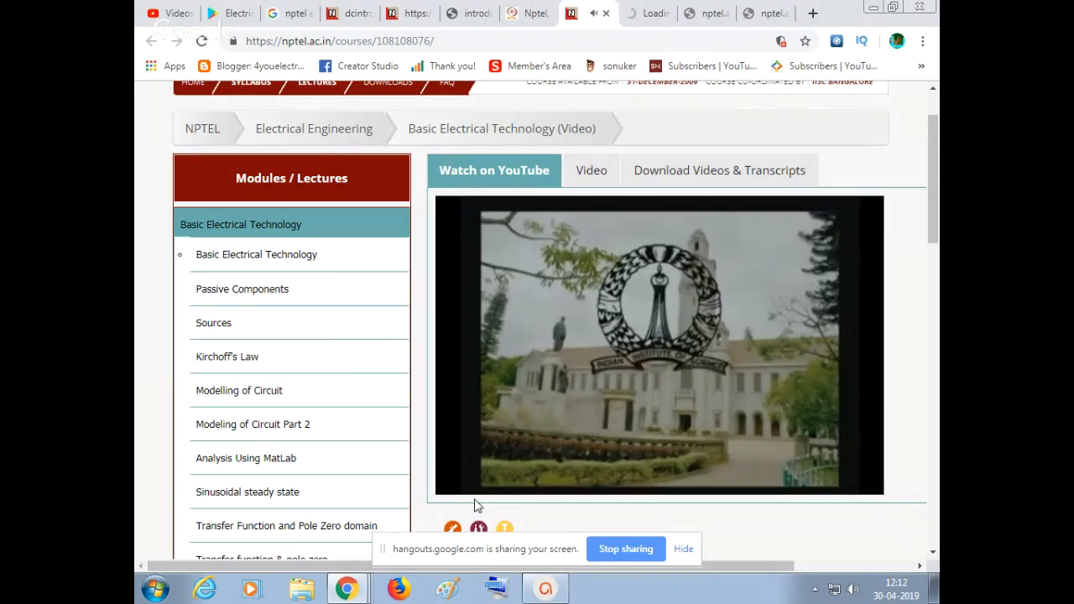
pyautogui.click(658, 344)
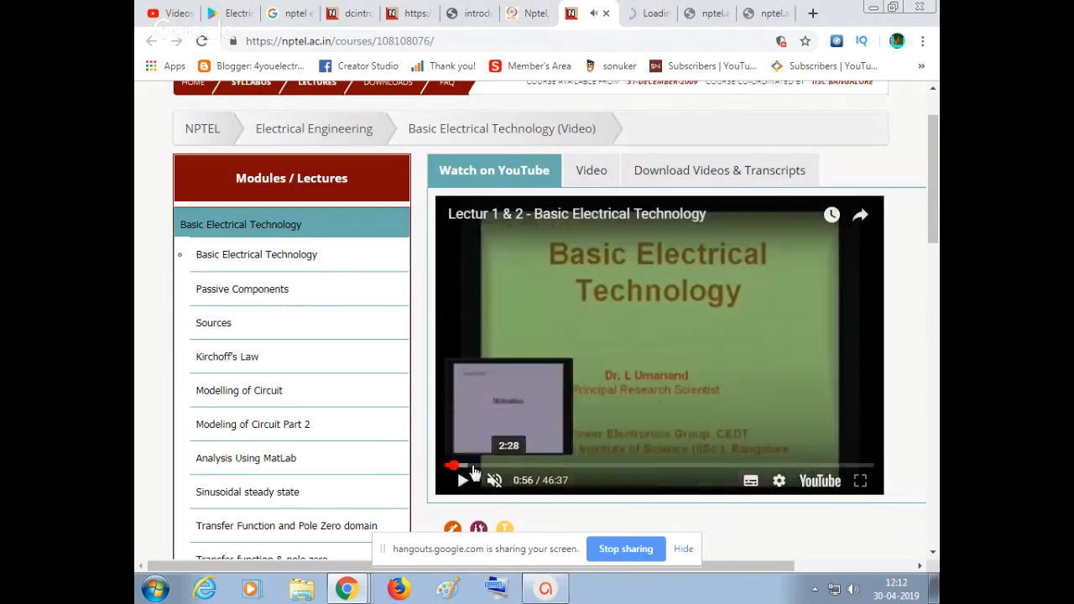
pyautogui.click(463, 480)
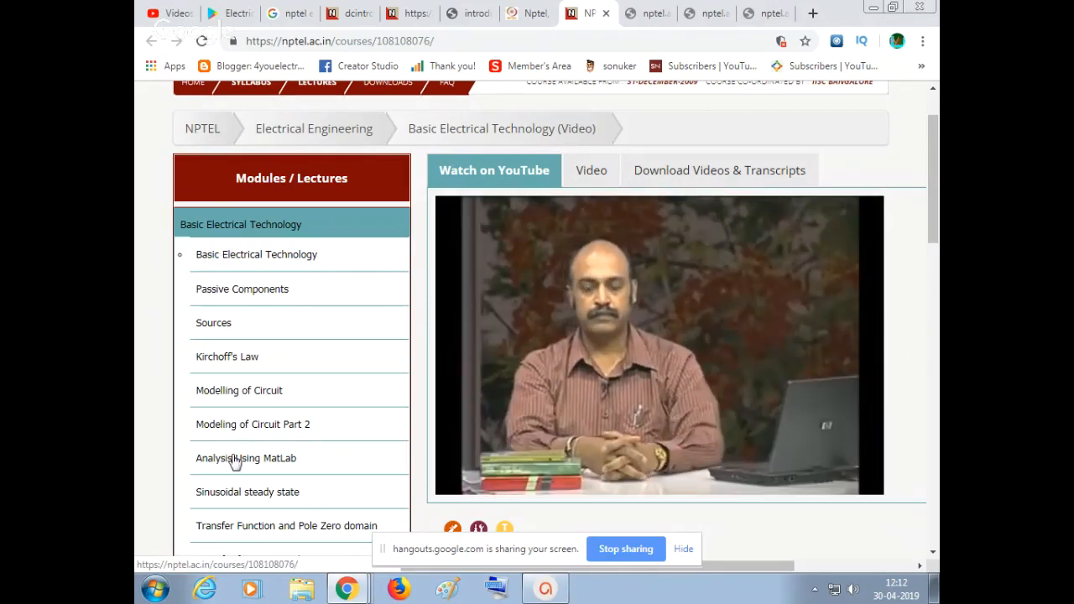
# Browse the module list and go to the course's Download Videos & Transcripts page
pyautogui.scroll(-3)
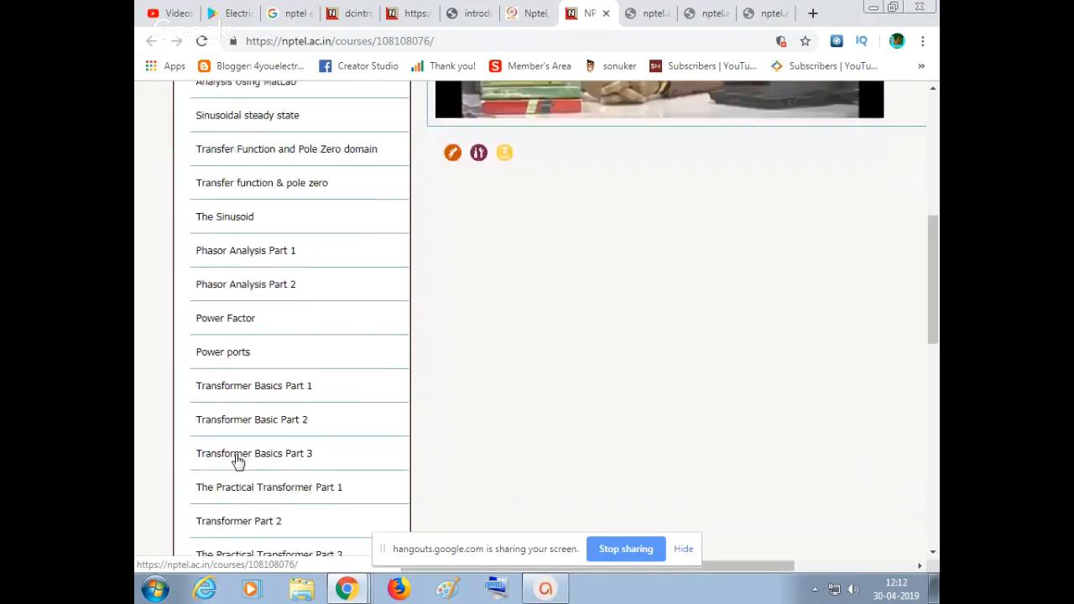
pyautogui.scroll(-3)
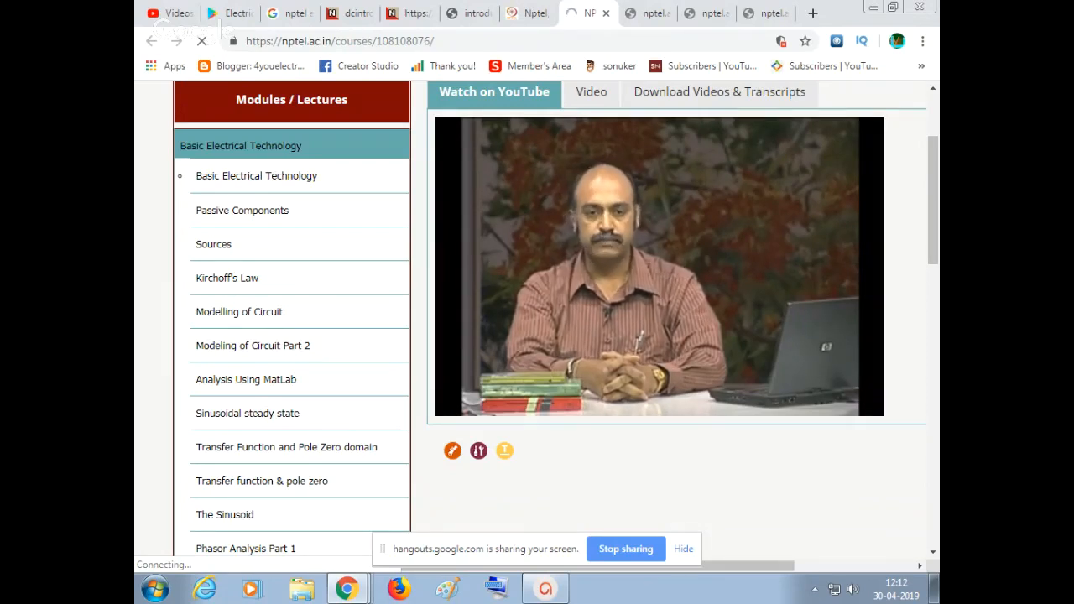
pyautogui.click(658, 265)
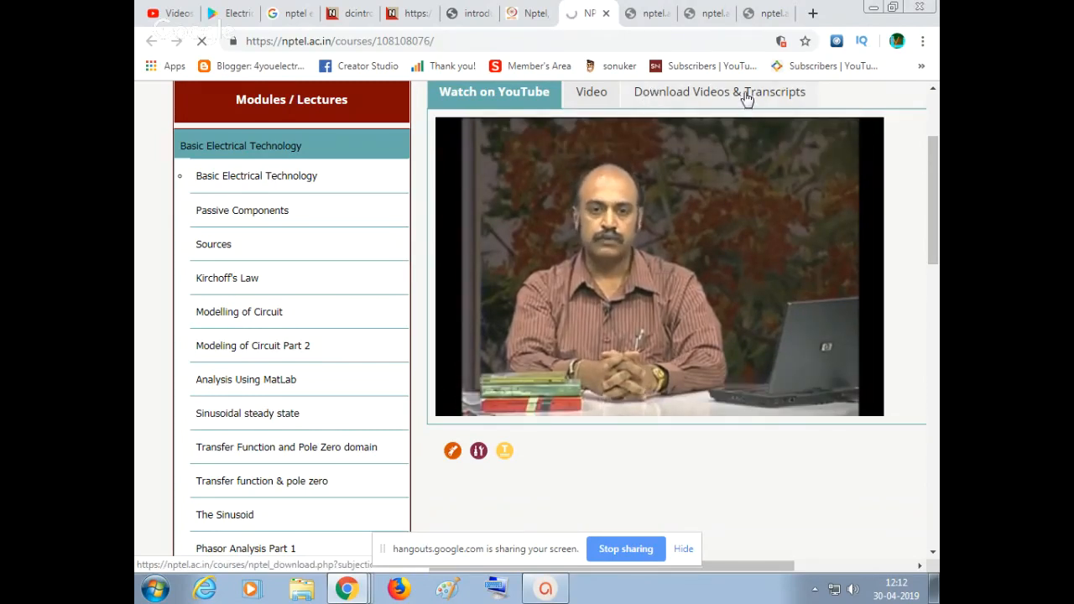
pyautogui.click(718, 90)
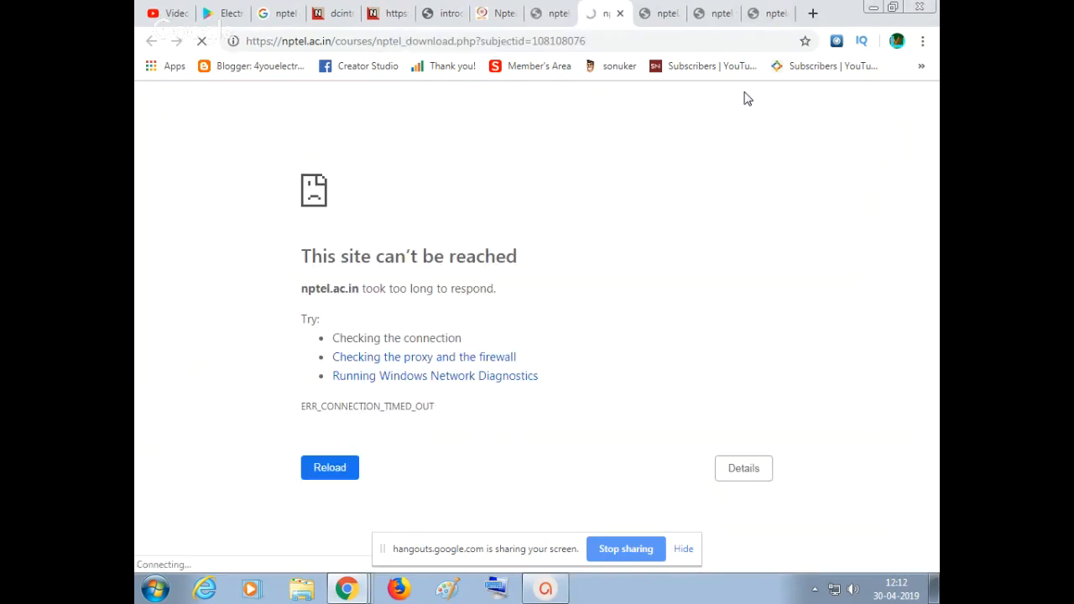
pyautogui.moveTo(141, 492)
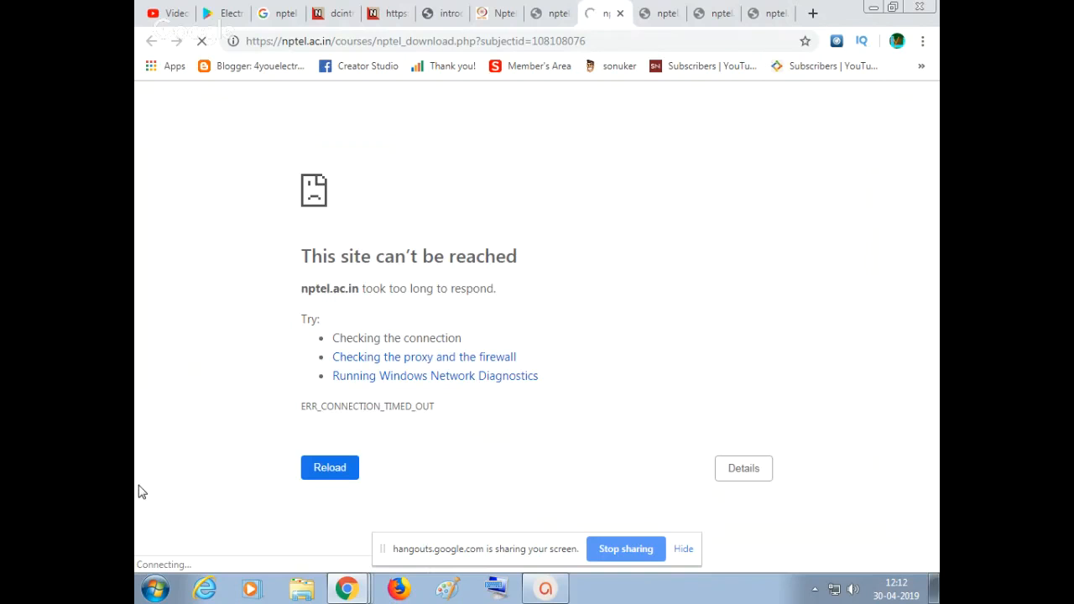
# Check the open NPTEL tabs and open the Basic Electrical Technology web course result
pyautogui.click(329, 467)
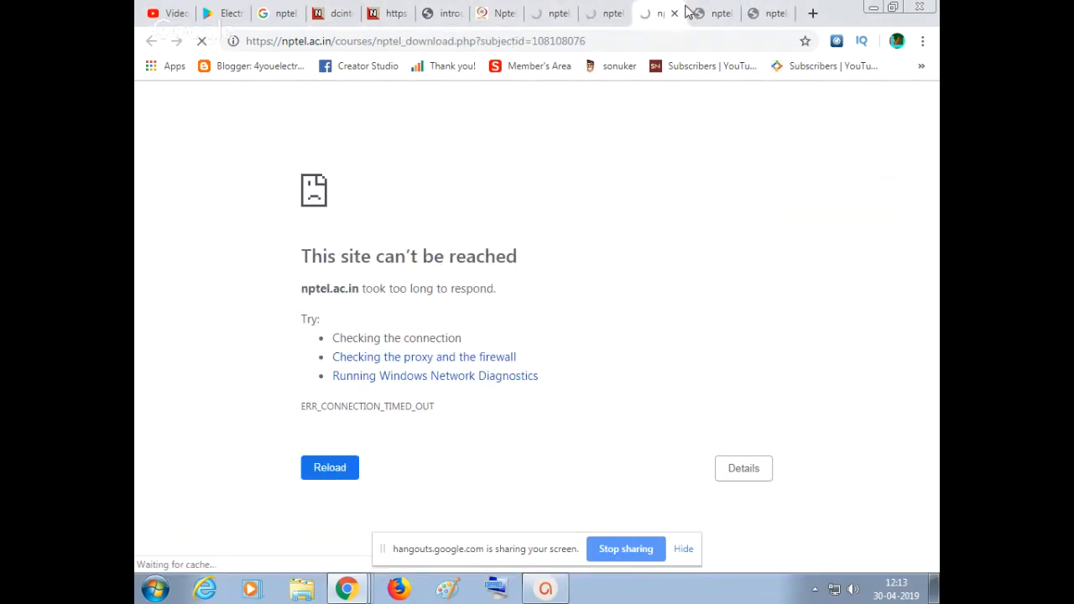
pyautogui.click(713, 14)
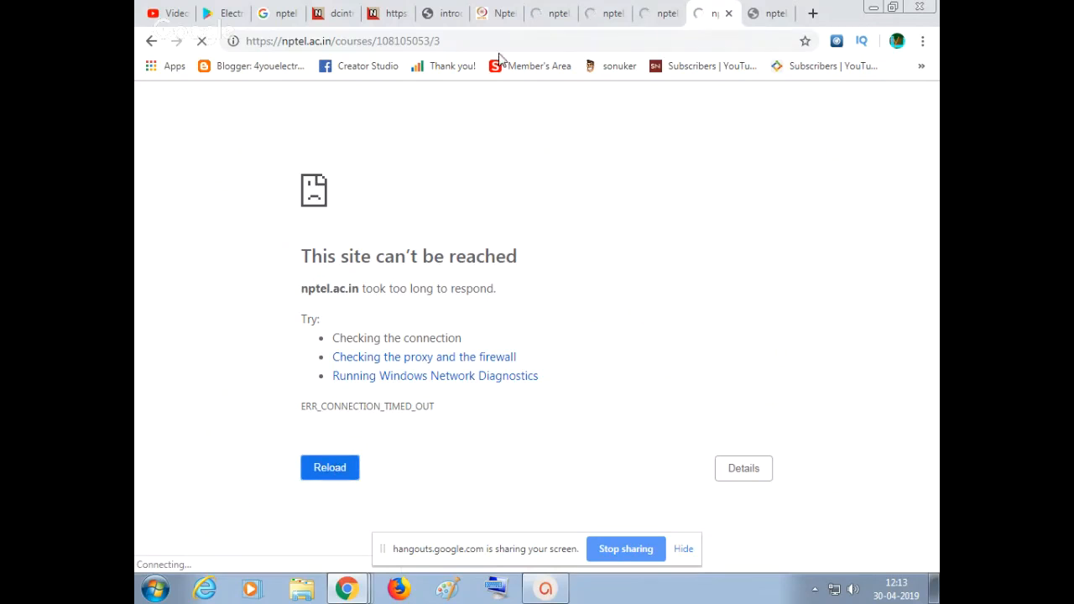
pyautogui.click(550, 14)
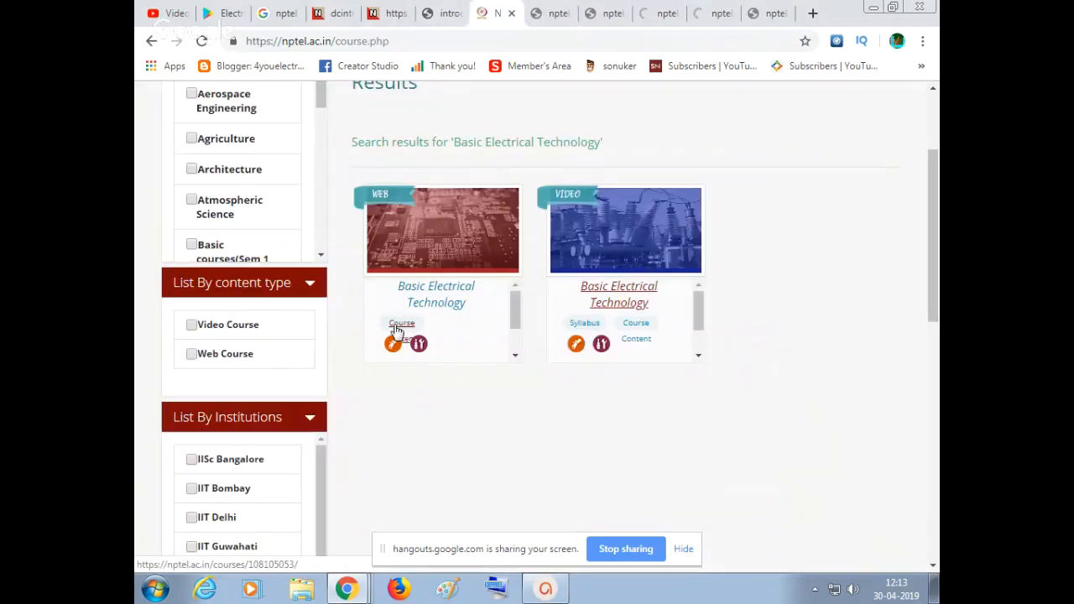
pyautogui.click(402, 323)
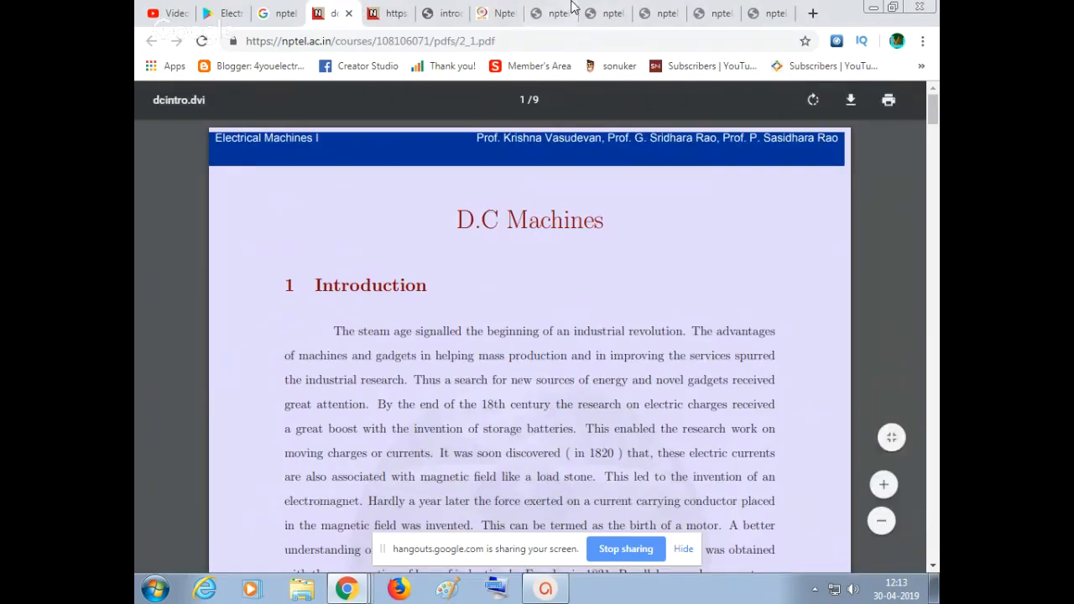
# Retry the timed-out course page and return to the Google results for nptel electrical machines
pyautogui.click(551, 14)
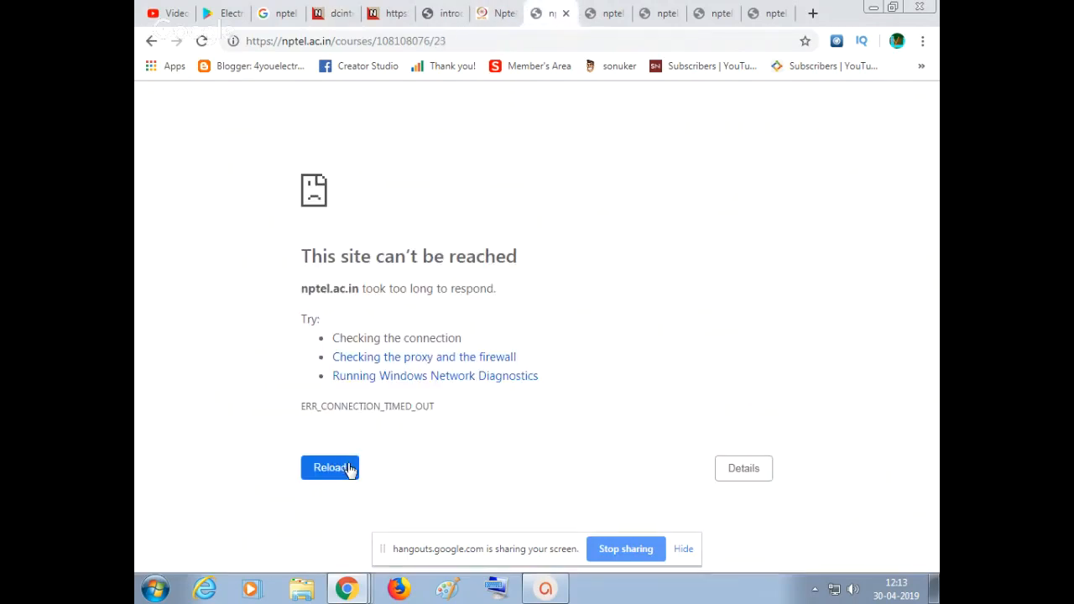
pyautogui.click(329, 467)
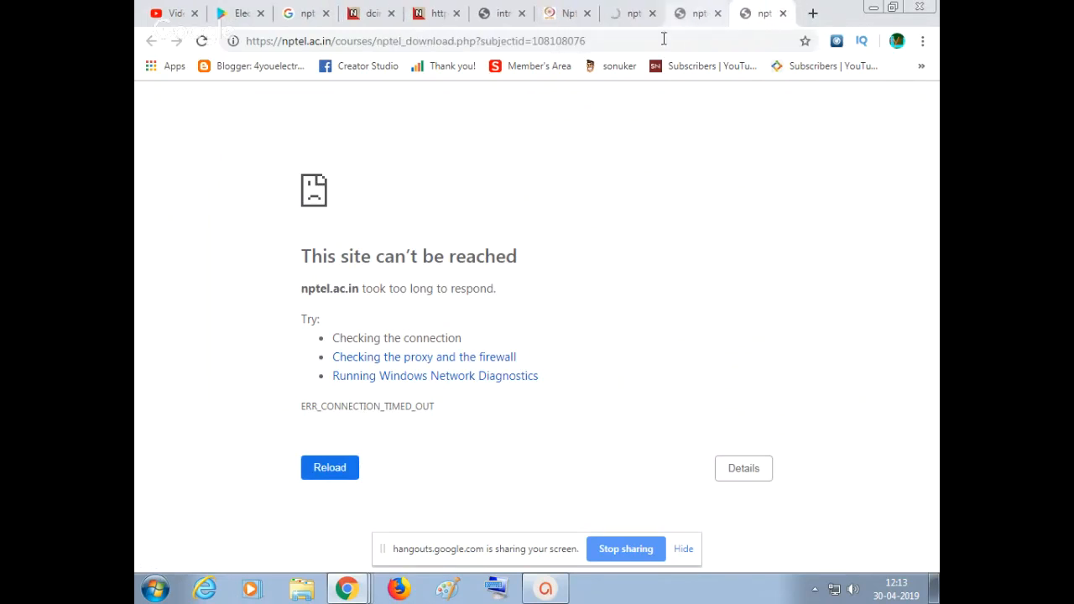
pyautogui.click(329, 467)
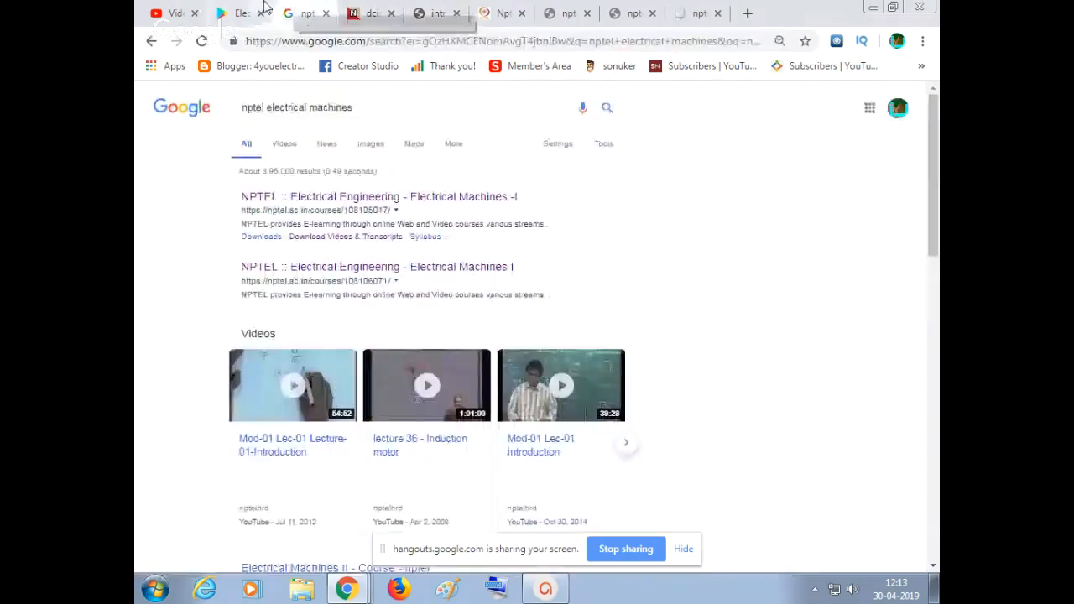
# Browse the Electrical Nptel Notes app screenshots on Google Play, then return to the NPTEL results tab
pyautogui.click(242, 13)
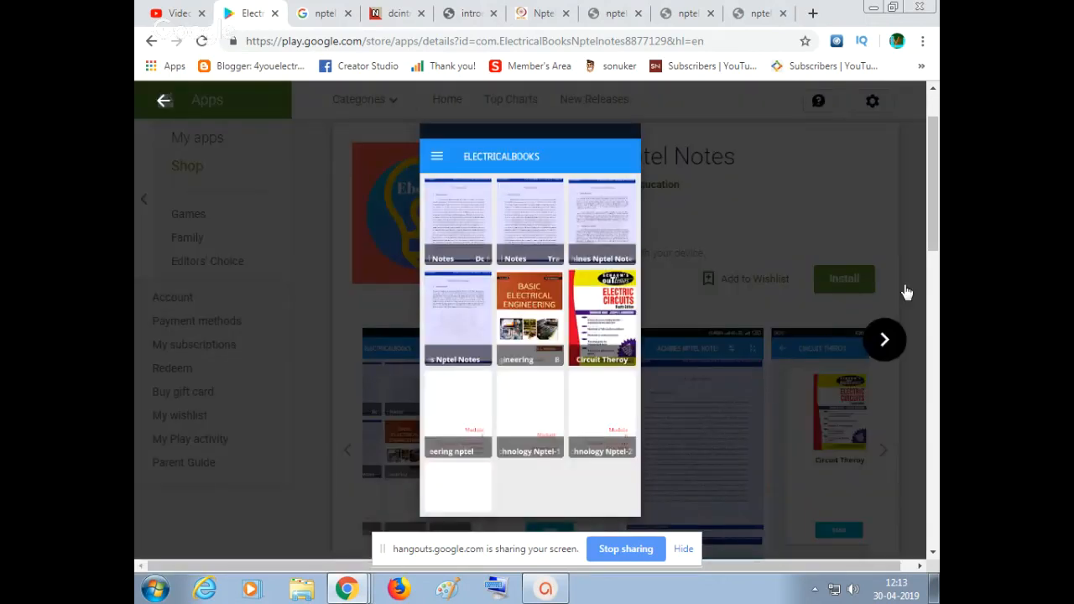
pyautogui.moveTo(886, 348)
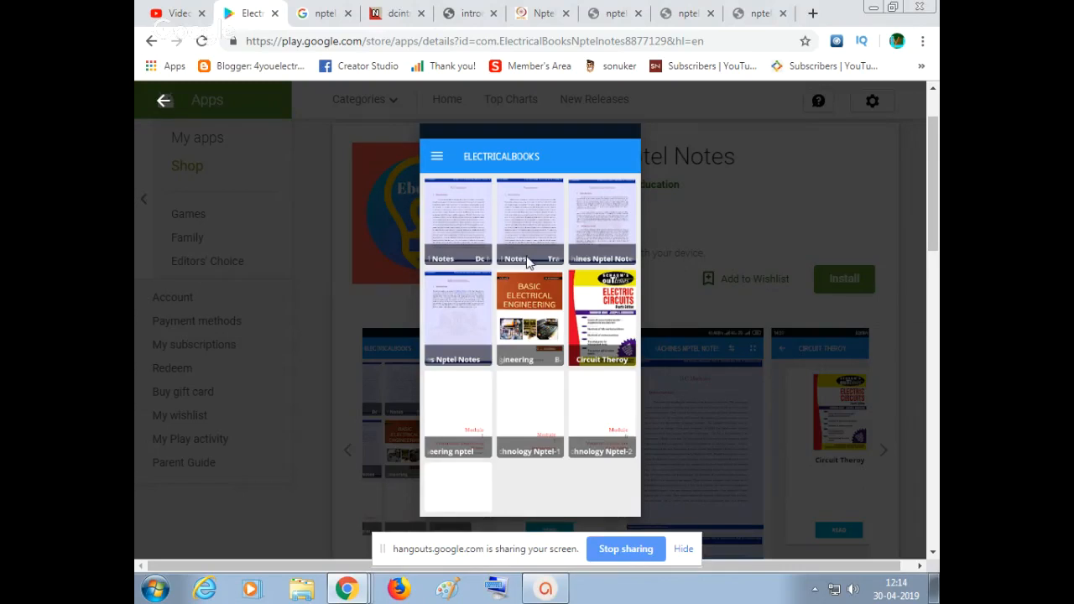
pyautogui.moveTo(618, 267)
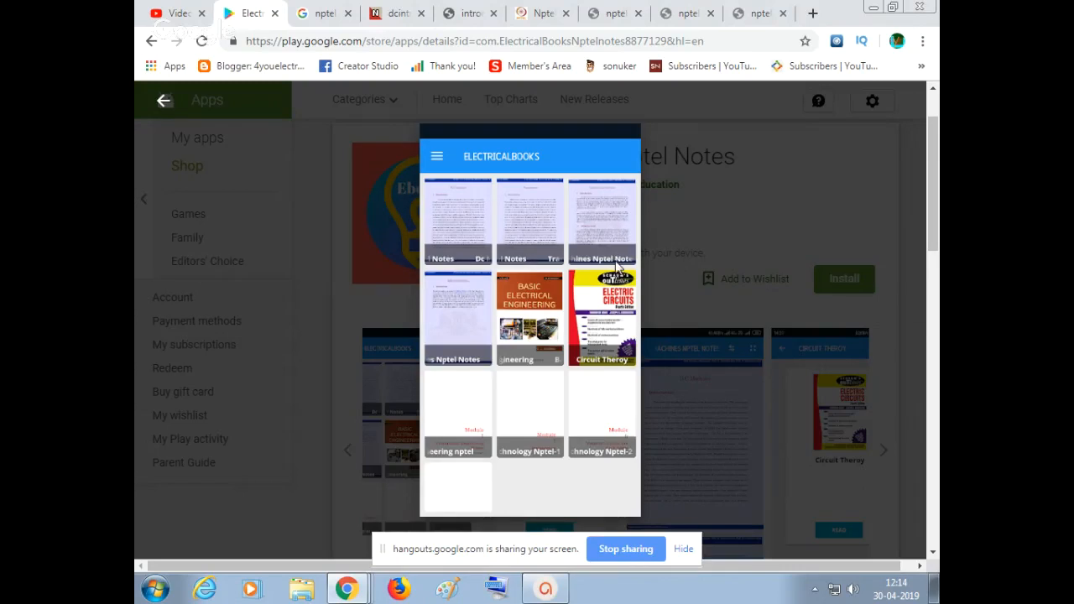
pyautogui.moveTo(485, 346)
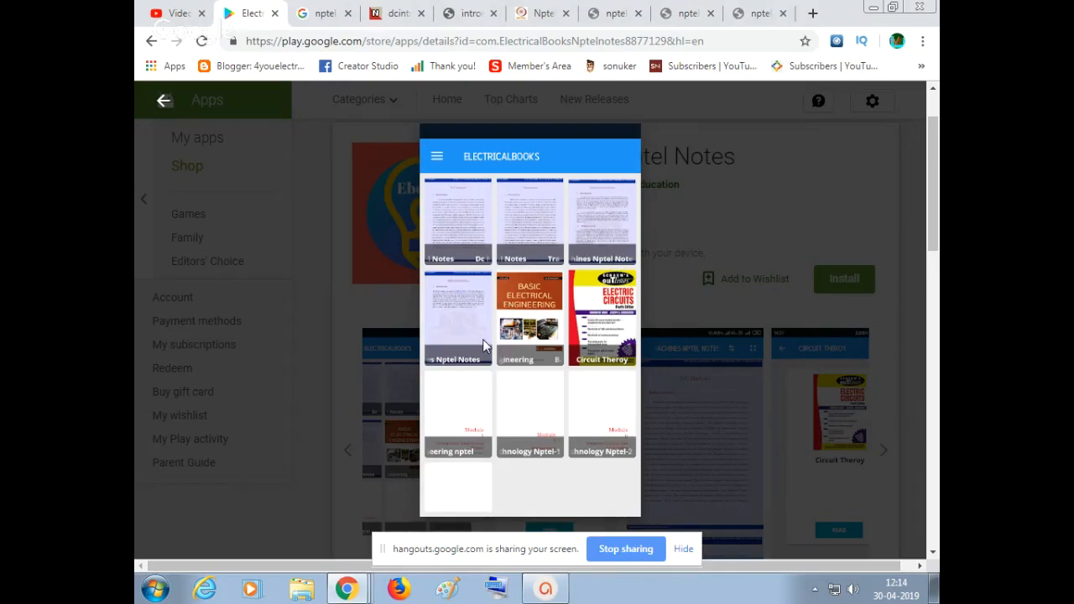
pyautogui.moveTo(527, 437)
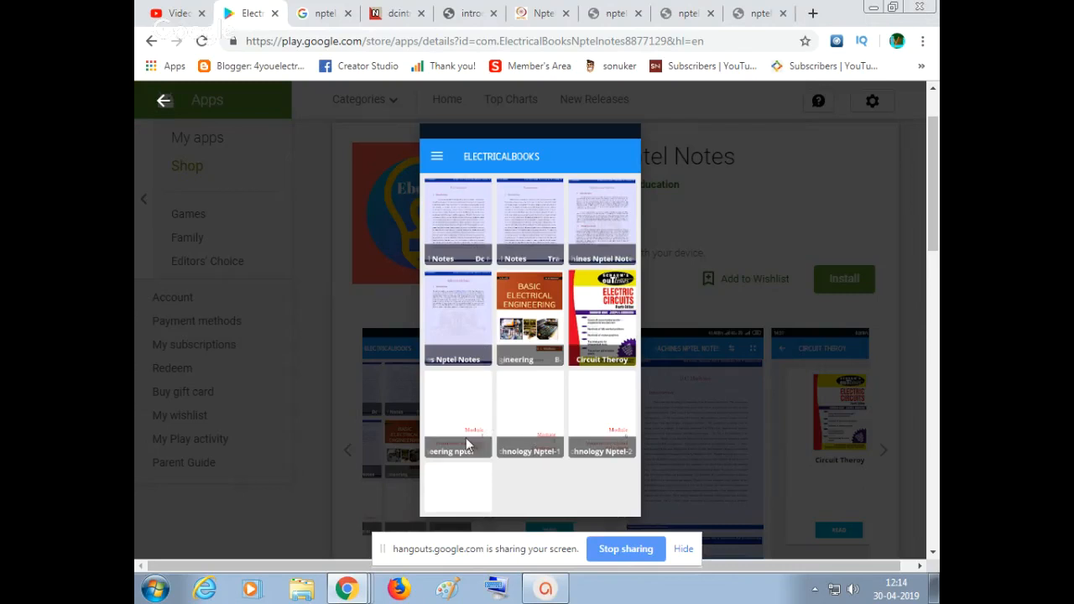
pyautogui.click(531, 319)
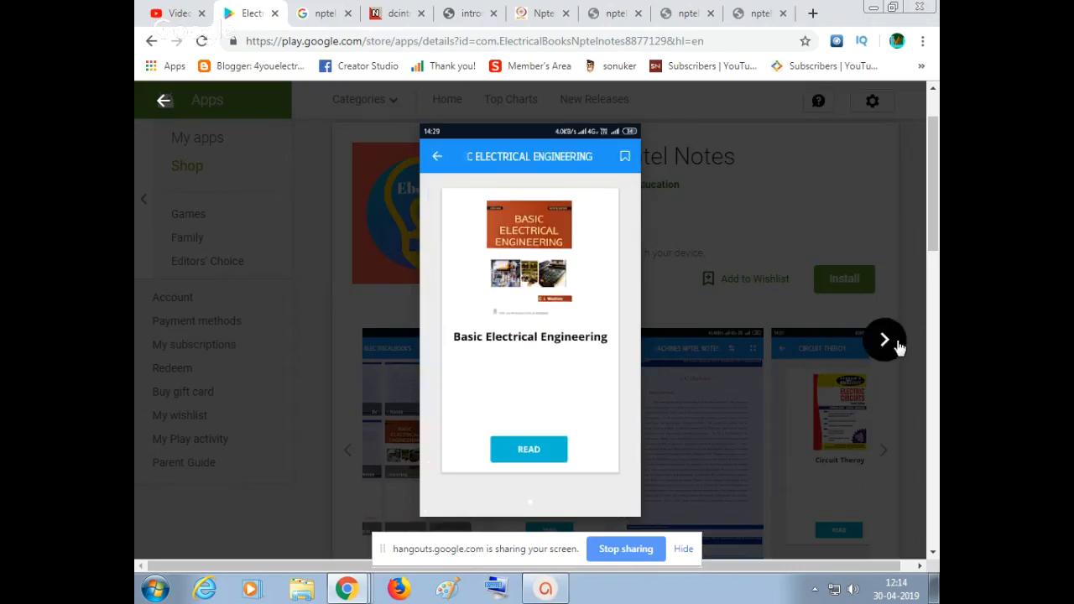
pyautogui.click(529, 450)
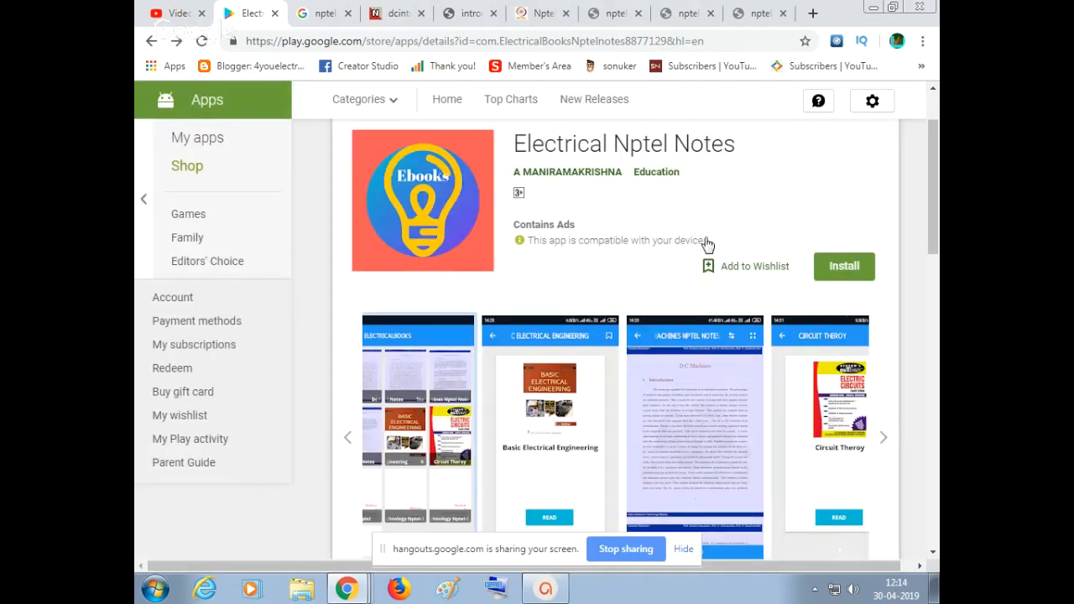
pyautogui.moveTo(663, 327)
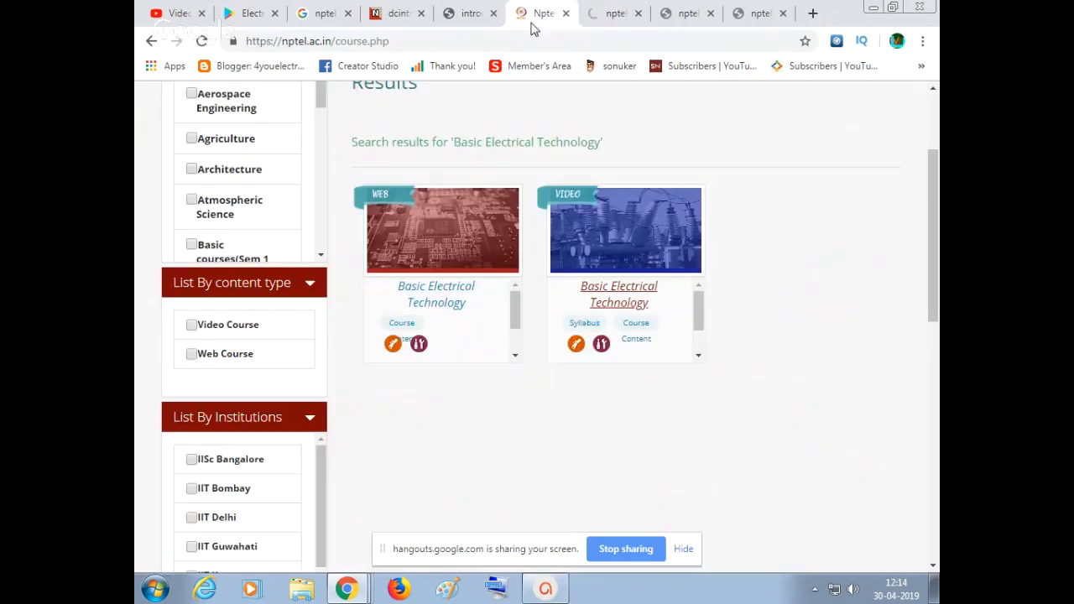
pyautogui.click(469, 13)
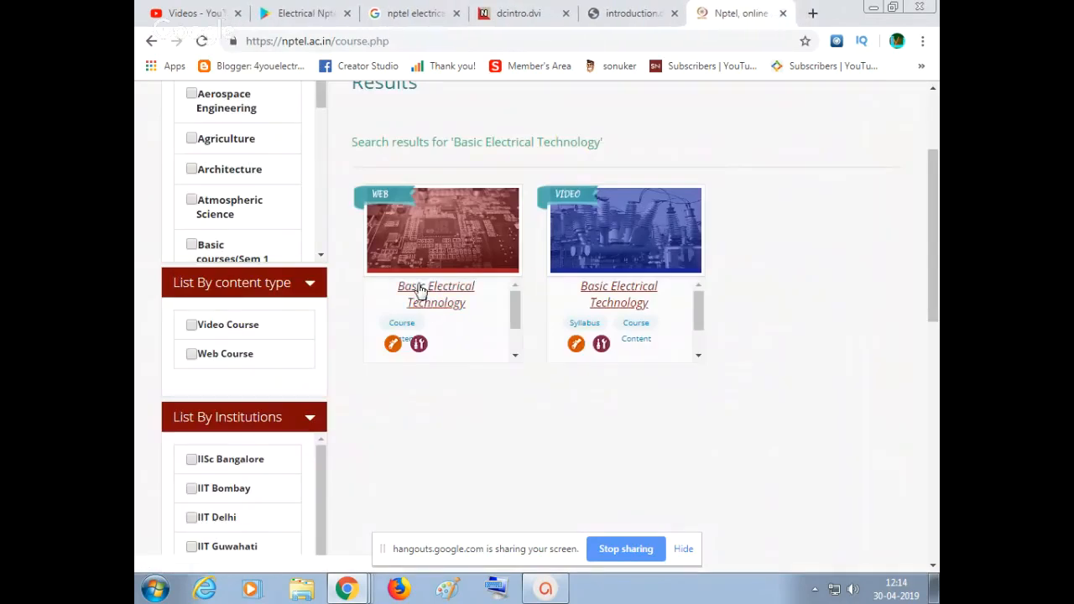
# Open the Basic Electrical Technology web course, retry the error page, and return to the Google results
pyautogui.click(436, 294)
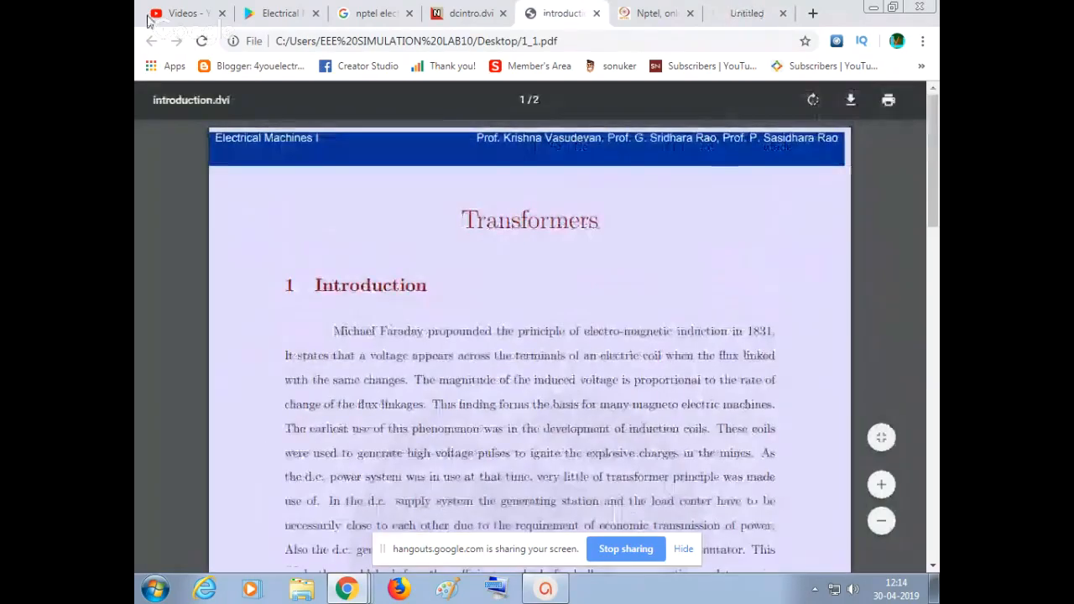
pyautogui.click(557, 13)
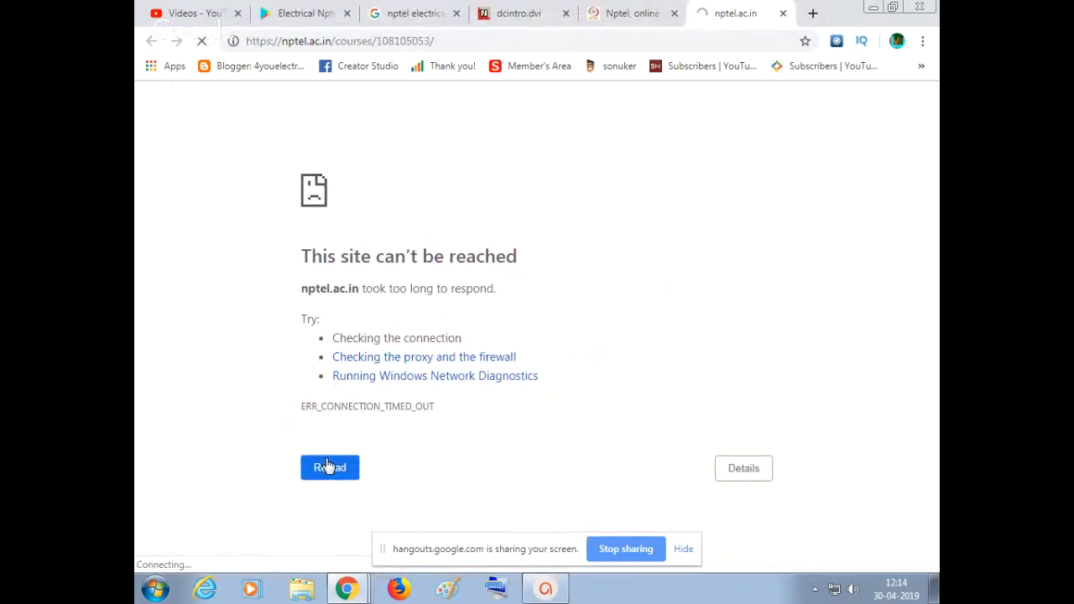
pyautogui.click(517, 13)
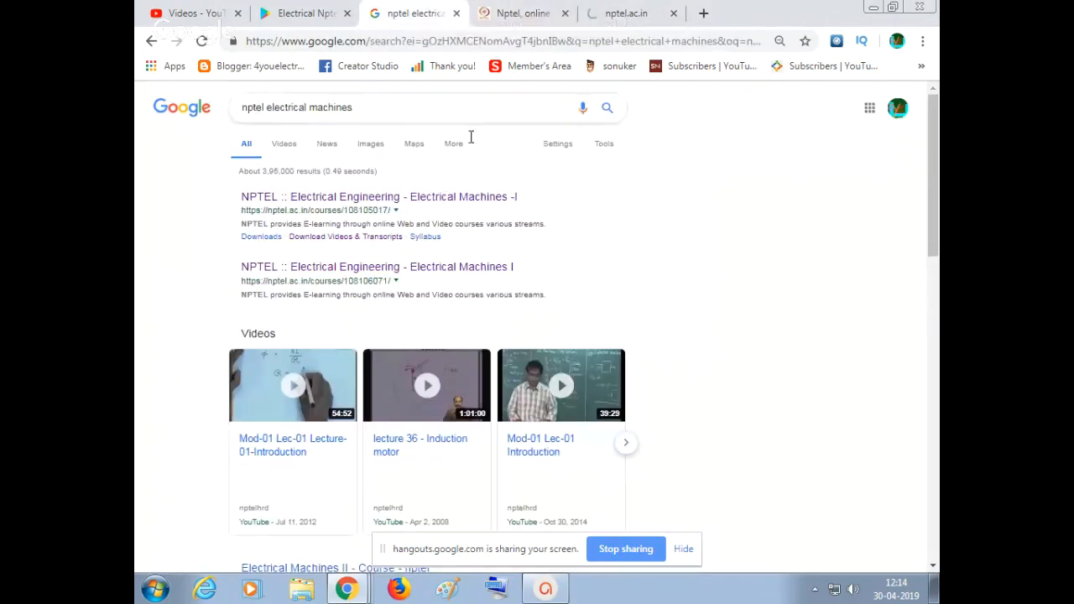
# View the Electrical Machines I transformer introduction notes and download the introduction.dvi PDF
pyautogui.scroll(-3)
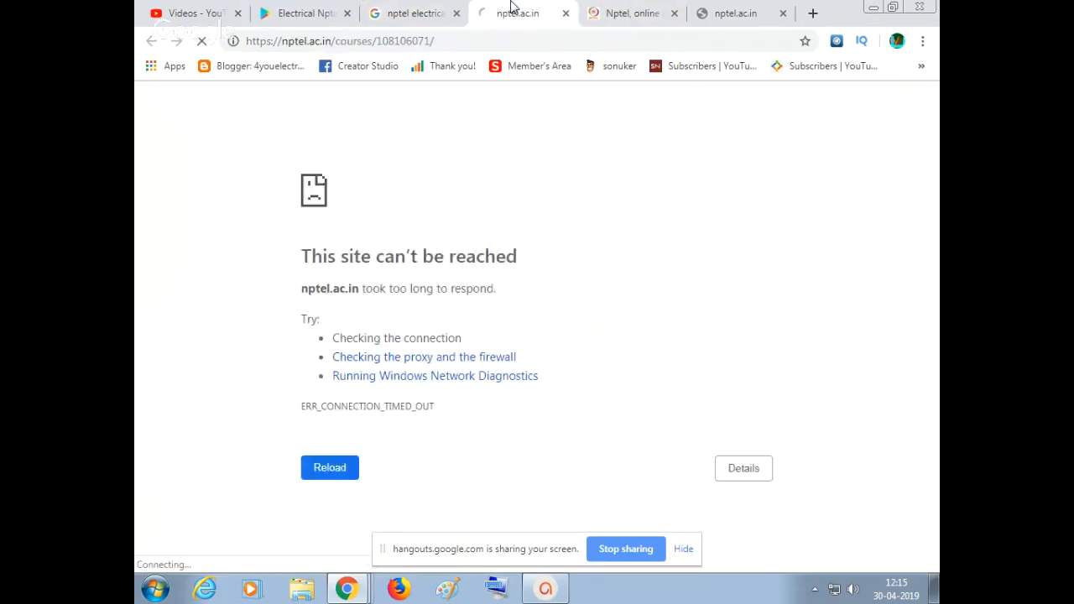
pyautogui.click(329, 466)
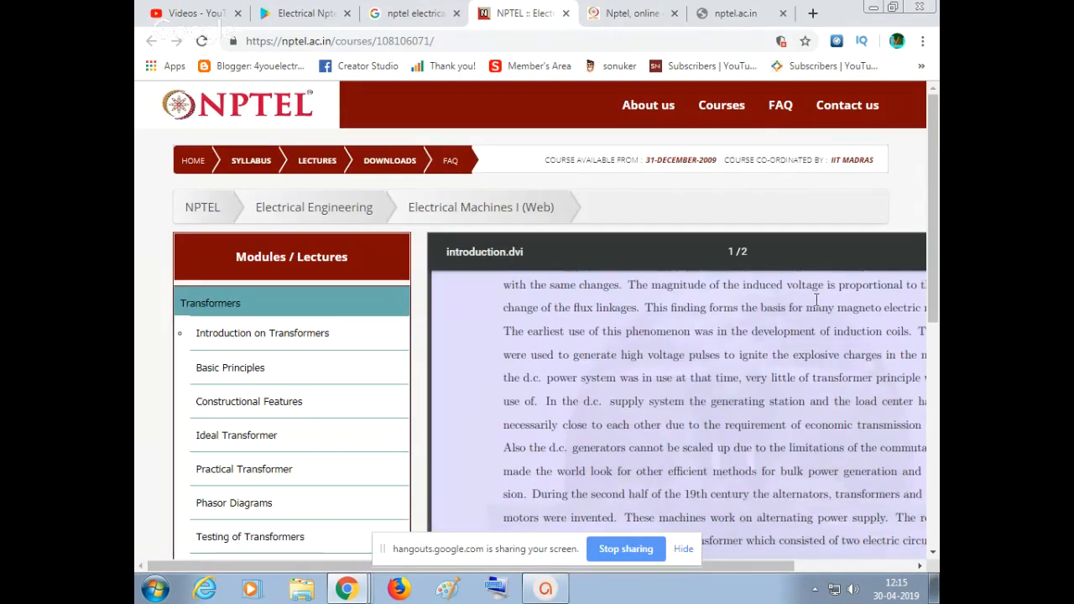
pyautogui.scroll(-3)
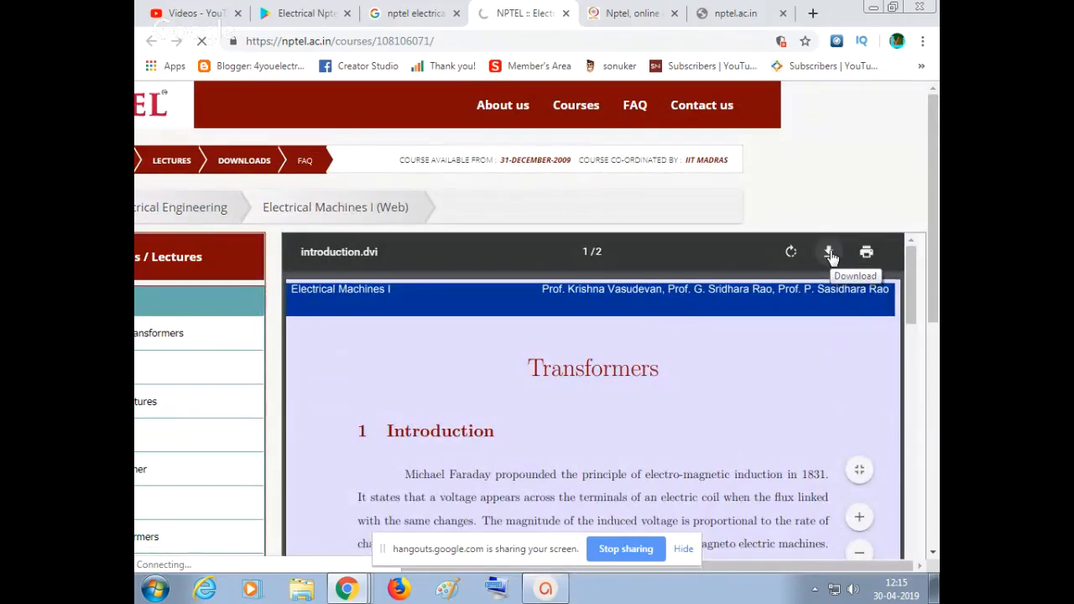
pyautogui.click(829, 252)
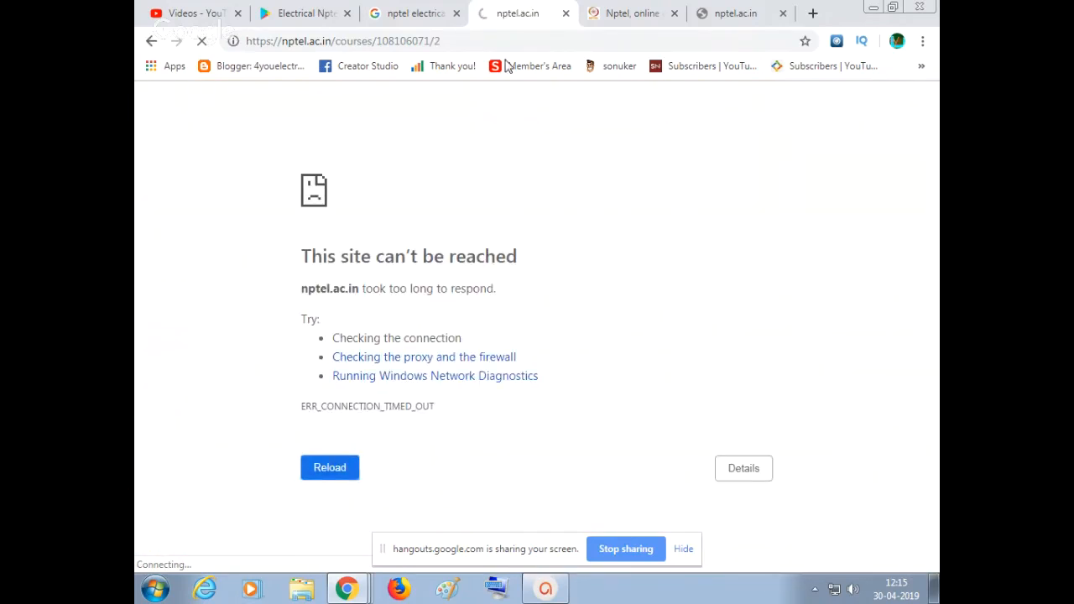
# Switch between the NPTEL results and the failed course page, reloading it repeatedly
pyautogui.click(631, 13)
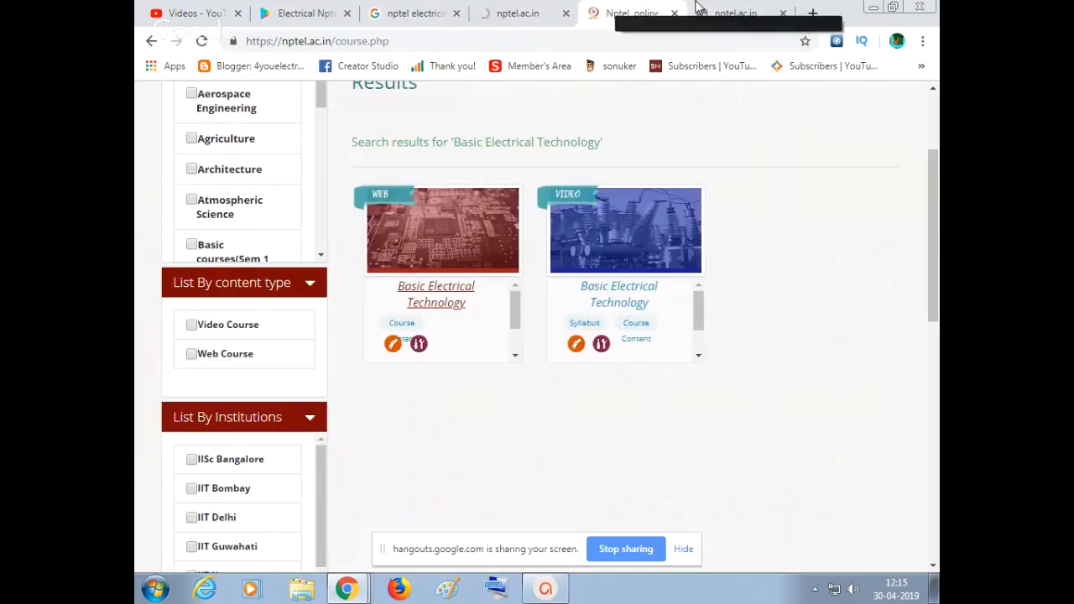
pyautogui.click(436, 294)
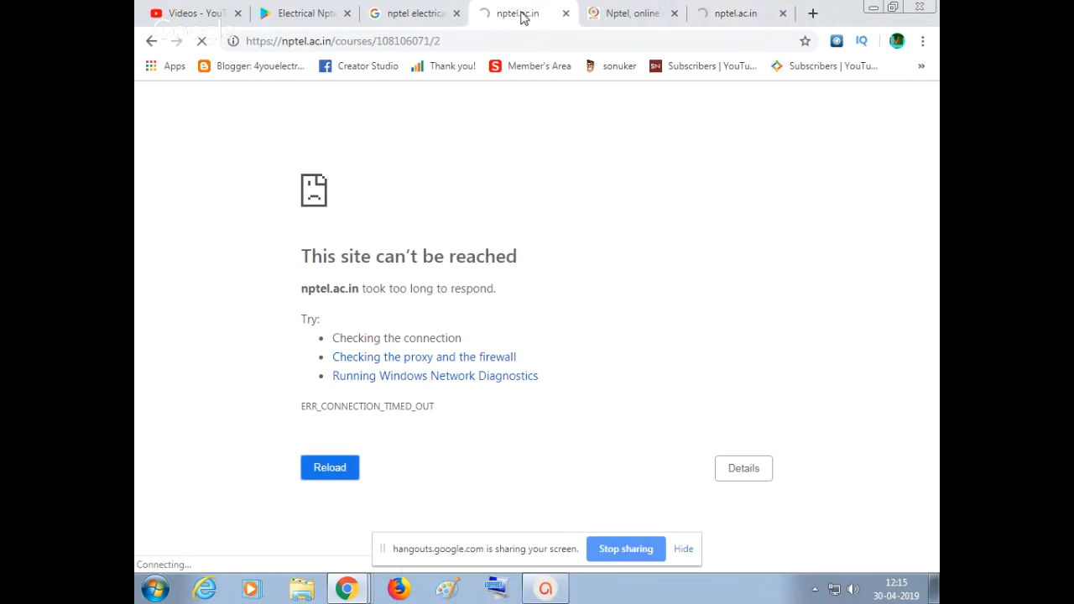
pyautogui.click(629, 13)
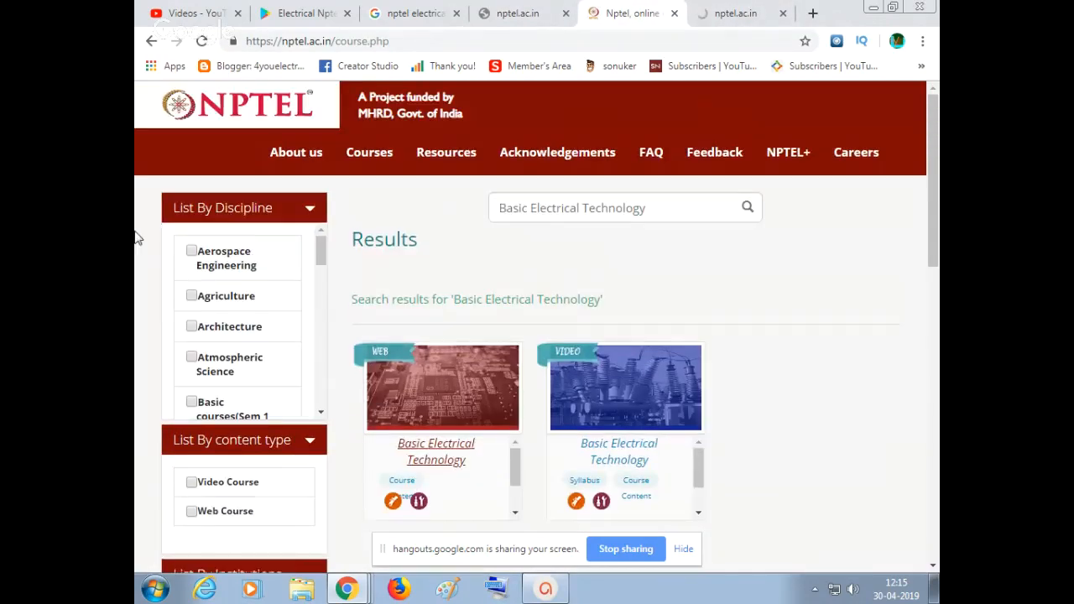
pyautogui.click(369, 151)
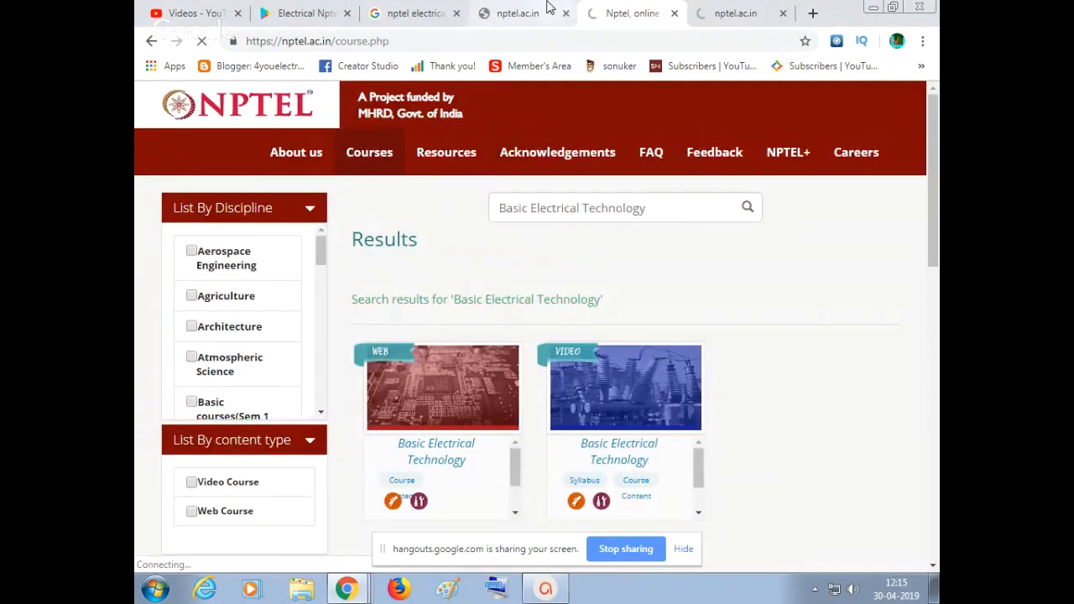
pyautogui.click(302, 14)
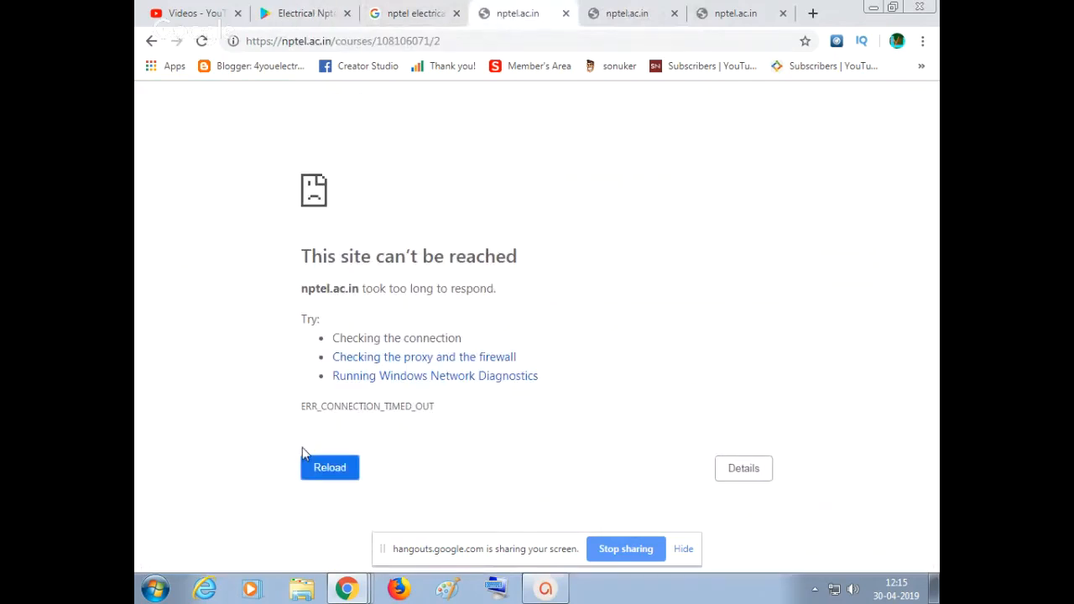
pyautogui.click(329, 466)
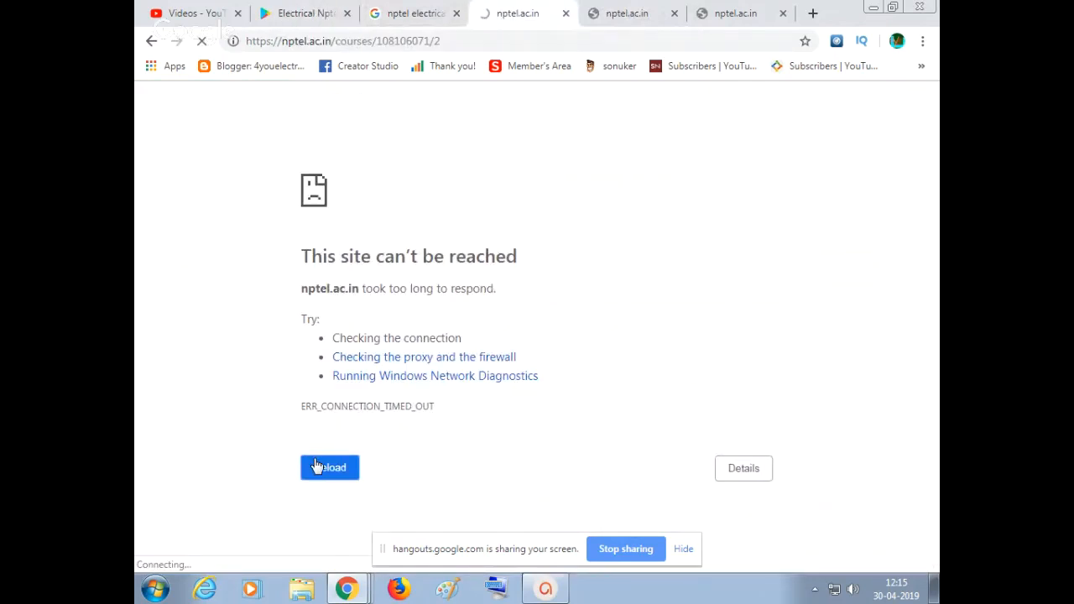
pyautogui.click(329, 467)
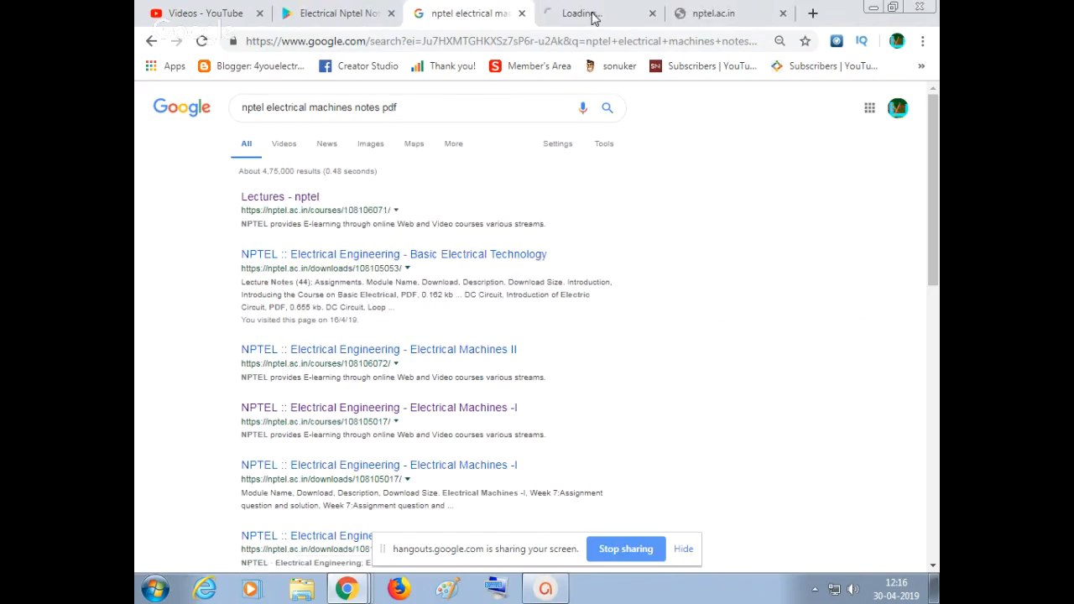
# Close the duplicate failed nptel.ac.in tab, retry the course page, and return to the notes PDF results
pyautogui.click(600, 14)
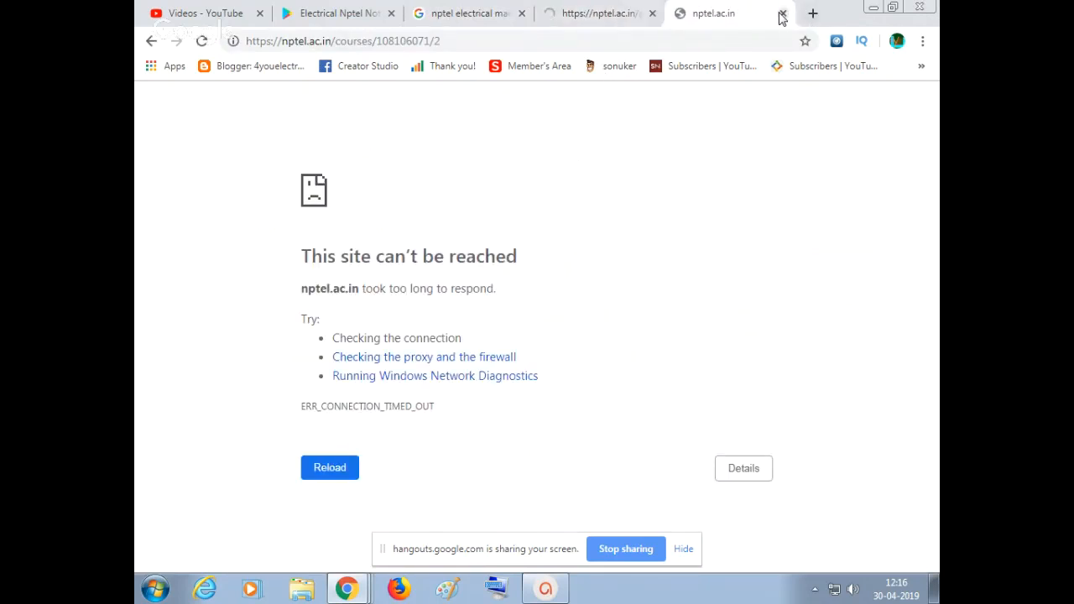
pyautogui.click(329, 467)
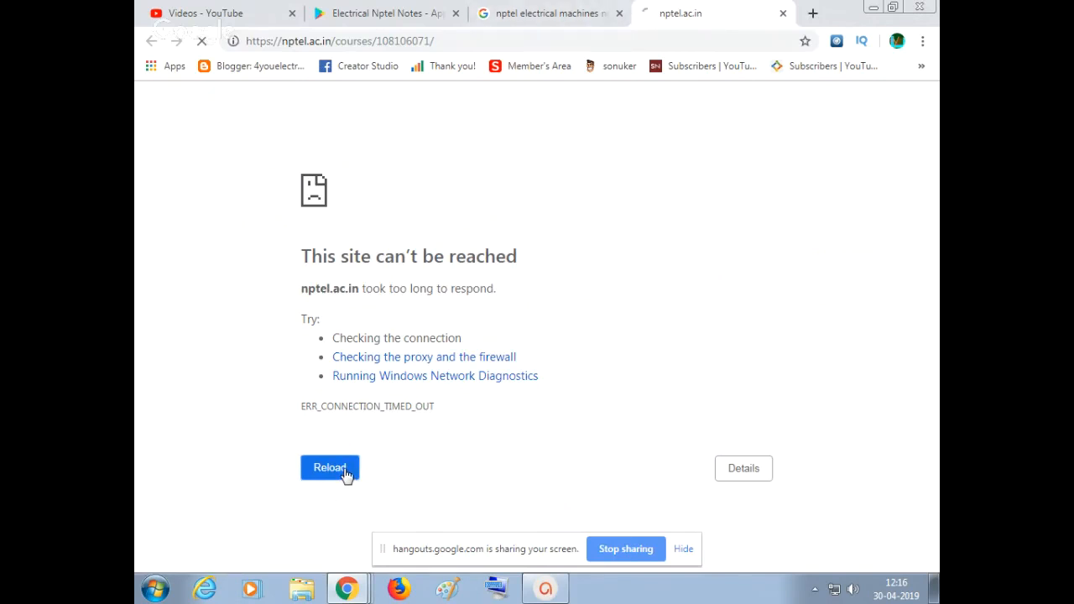
pyautogui.click(329, 467)
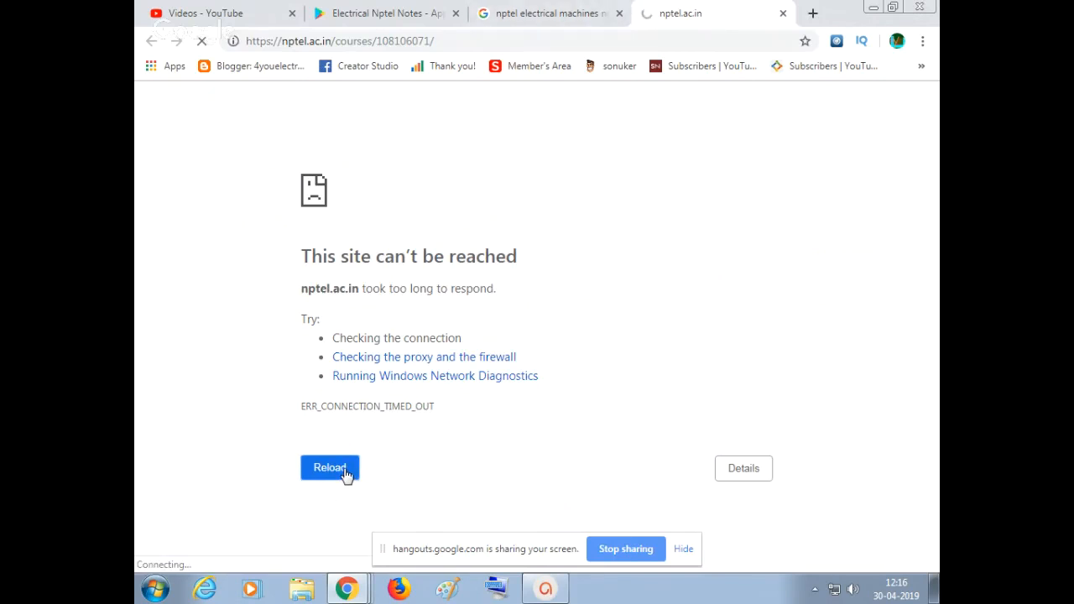
pyautogui.click(329, 467)
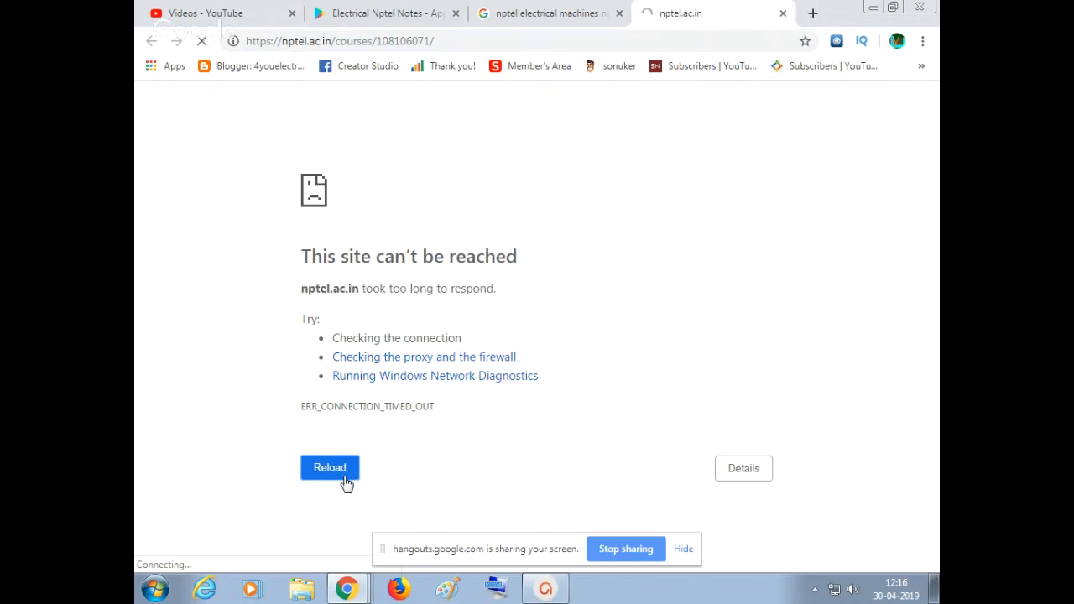
pyautogui.click(545, 14)
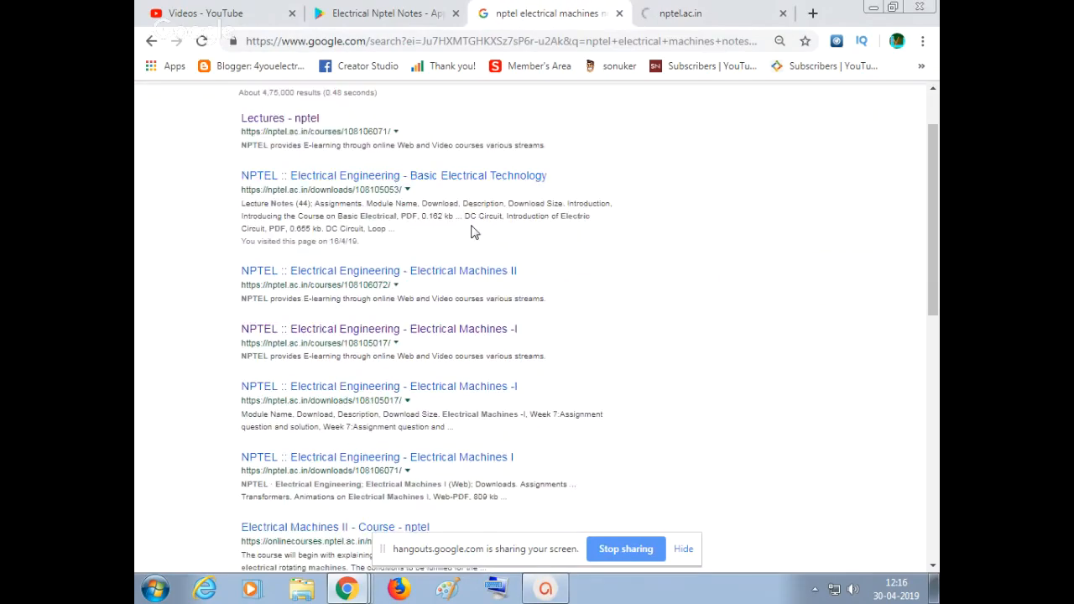
# Revise the Google query to 'nptel electrical machines1 notes+pdf' and run the search
pyautogui.scroll(-3)
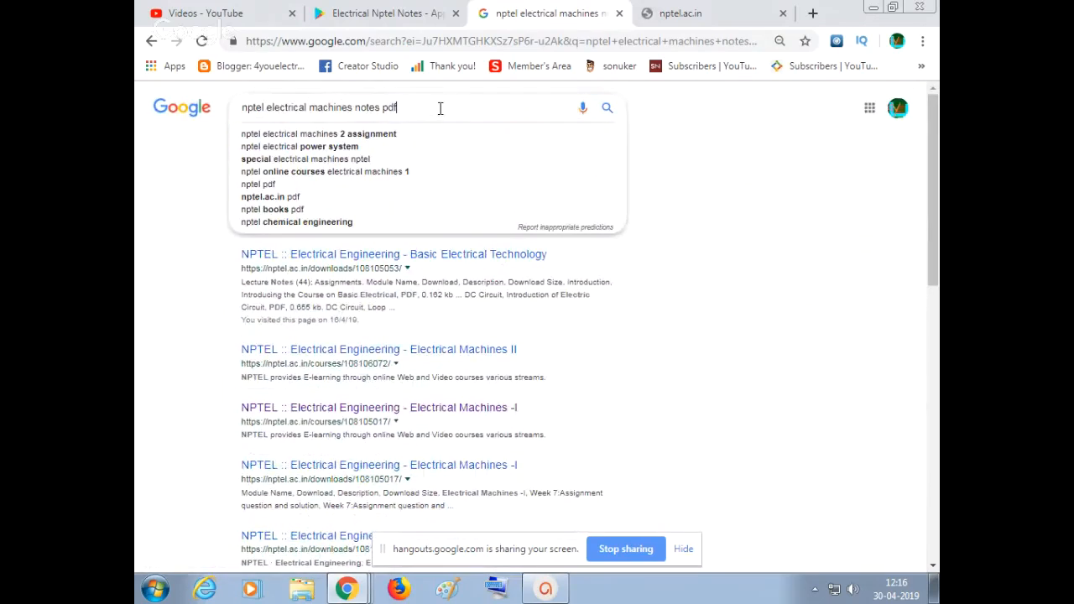
pyautogui.press('Backspace')
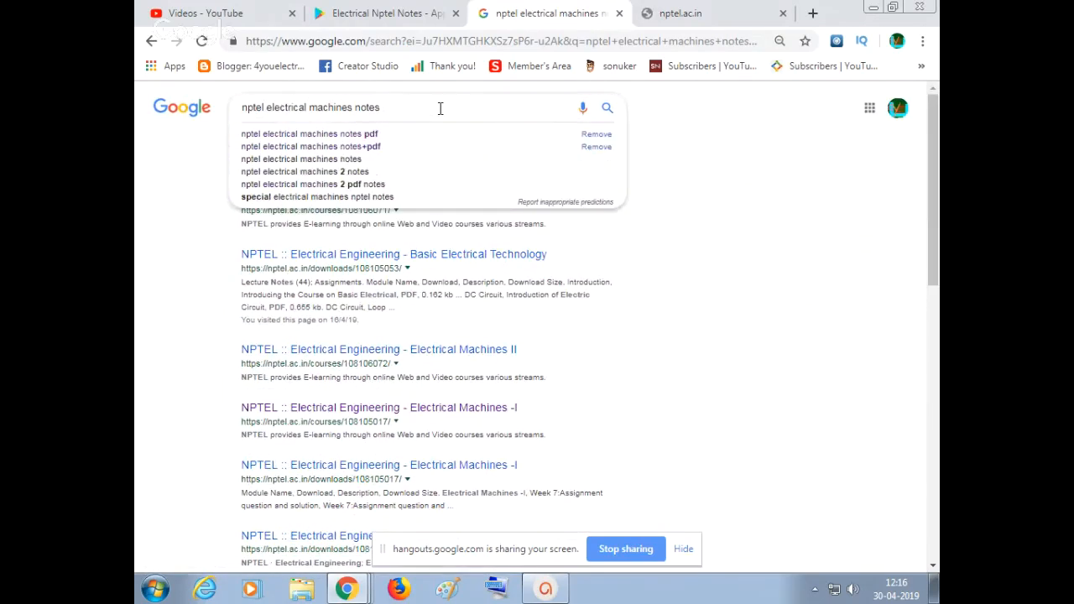
pyautogui.write('+p')
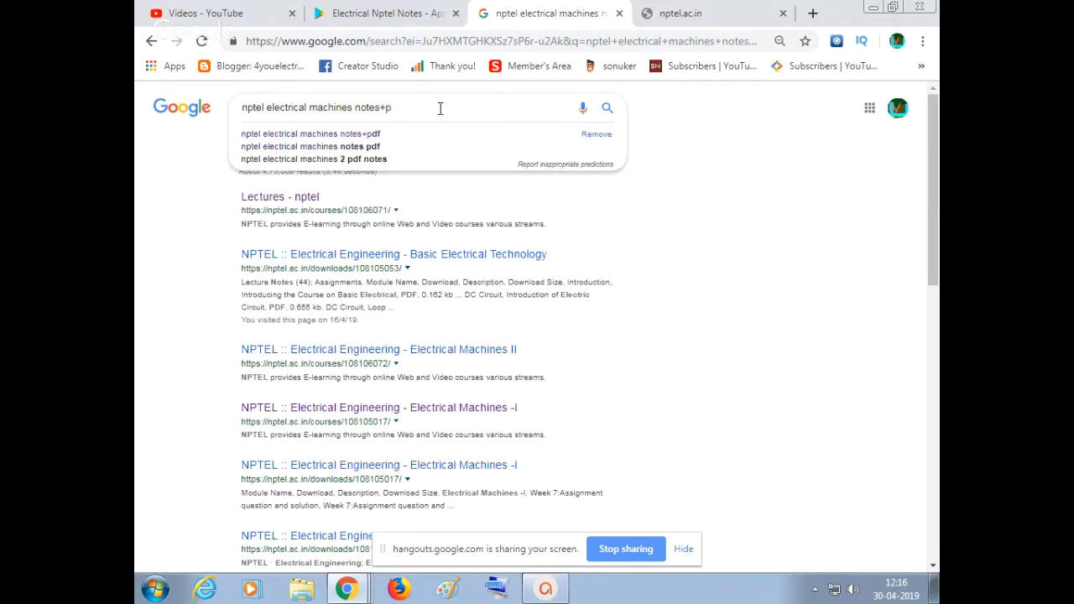
pyautogui.write('df')
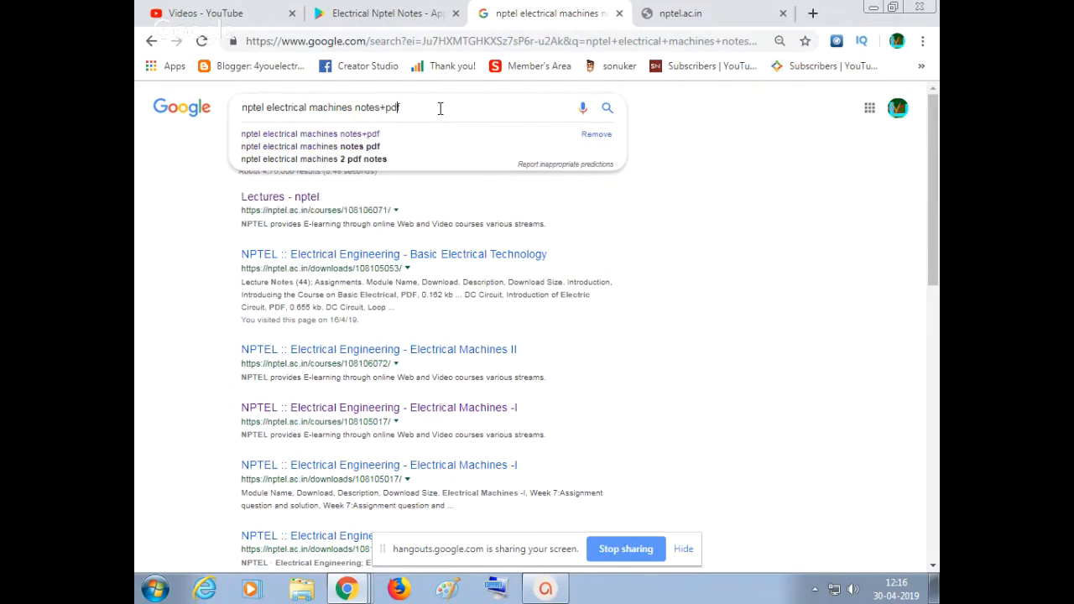
pyautogui.click(355, 108)
pyautogui.write('1')
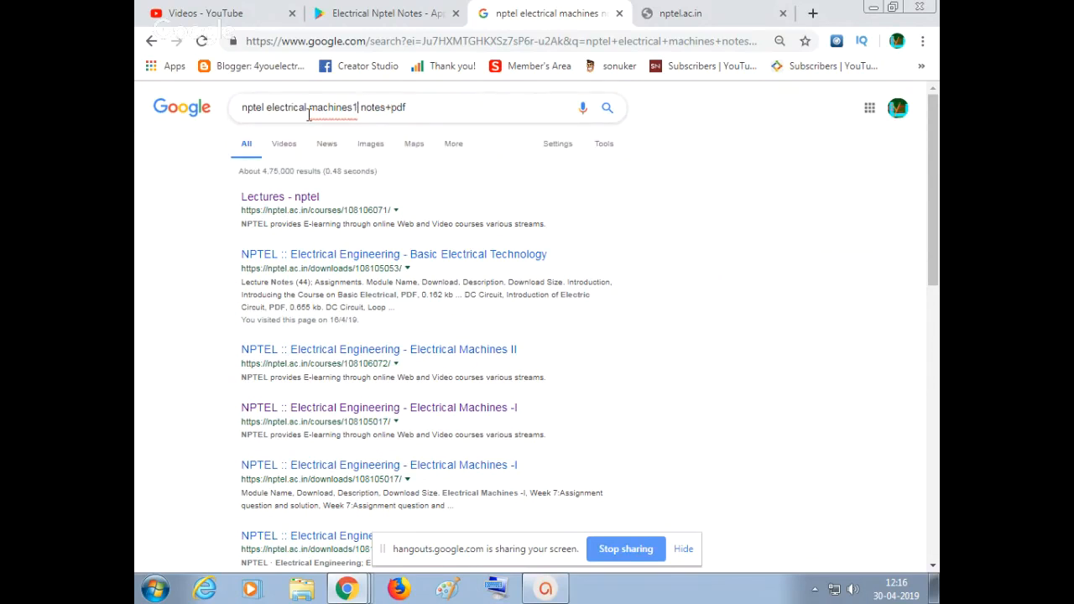
pyautogui.moveTo(607, 107)
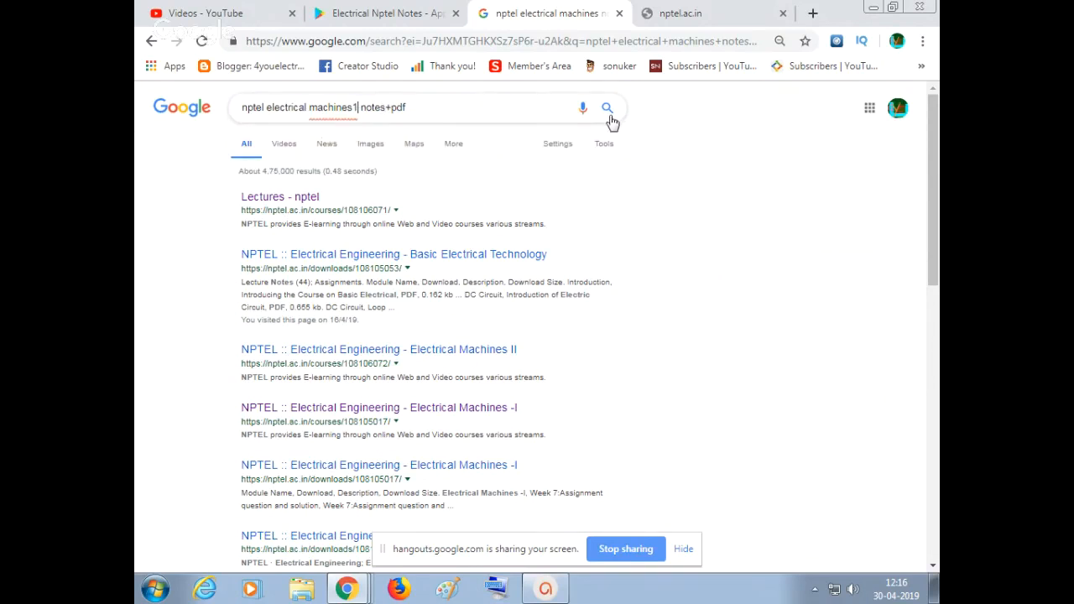
pyautogui.click(607, 107)
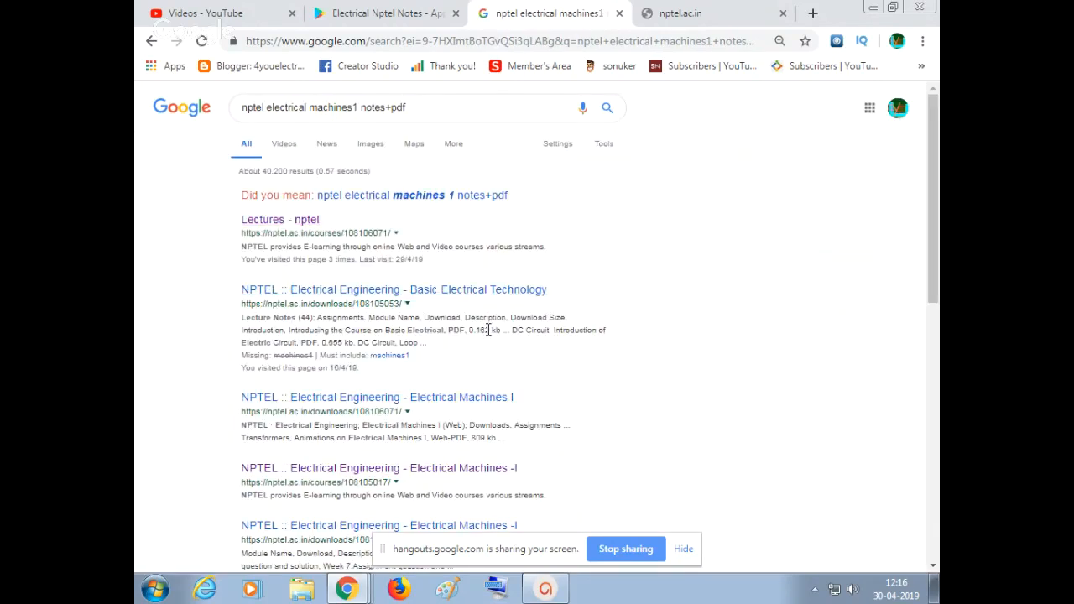
pyautogui.moveTo(503, 420)
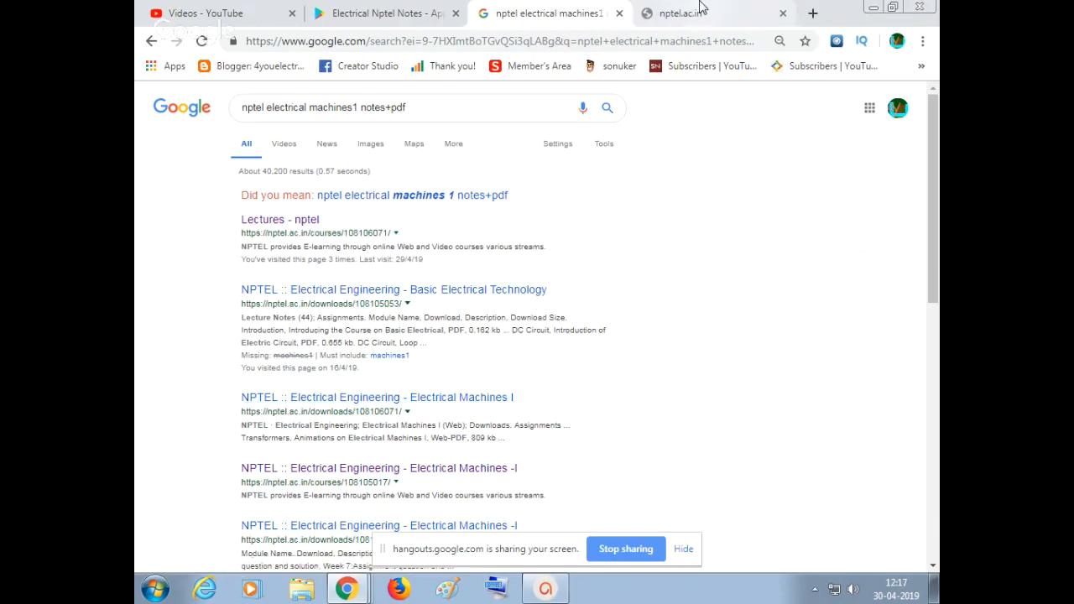
# On the Electrical Machines I course page, open the Basic Principles notes under the Transformers module
pyautogui.click(712, 14)
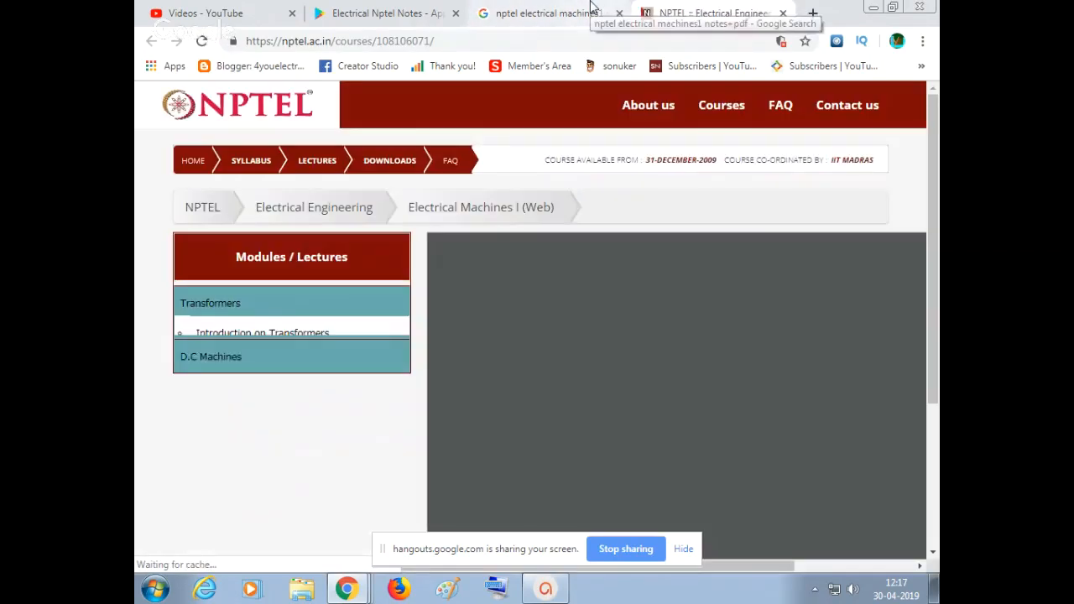
pyautogui.click(262, 332)
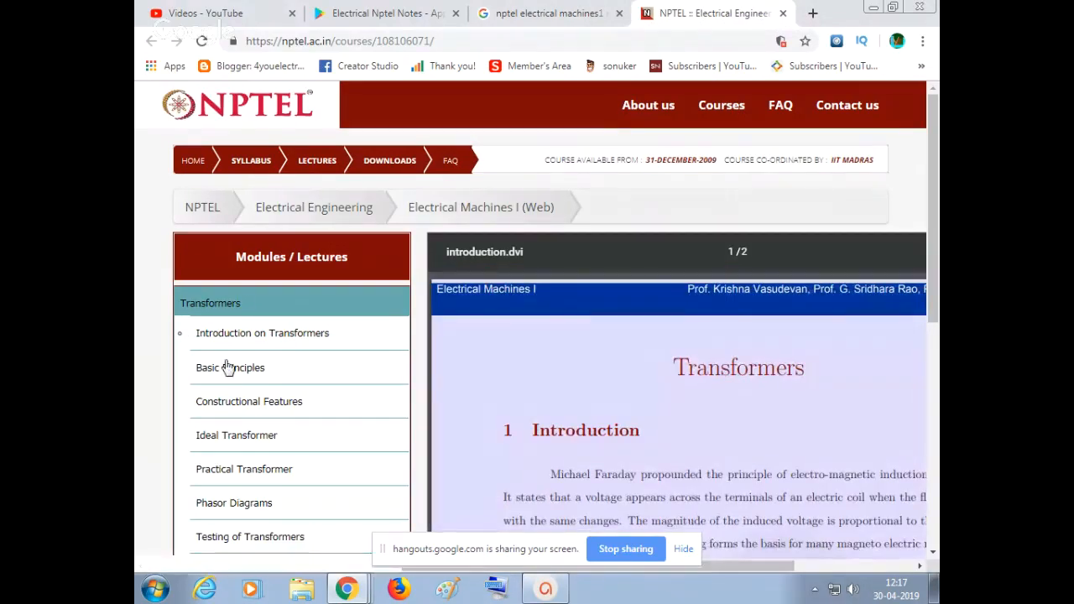
pyautogui.click(230, 367)
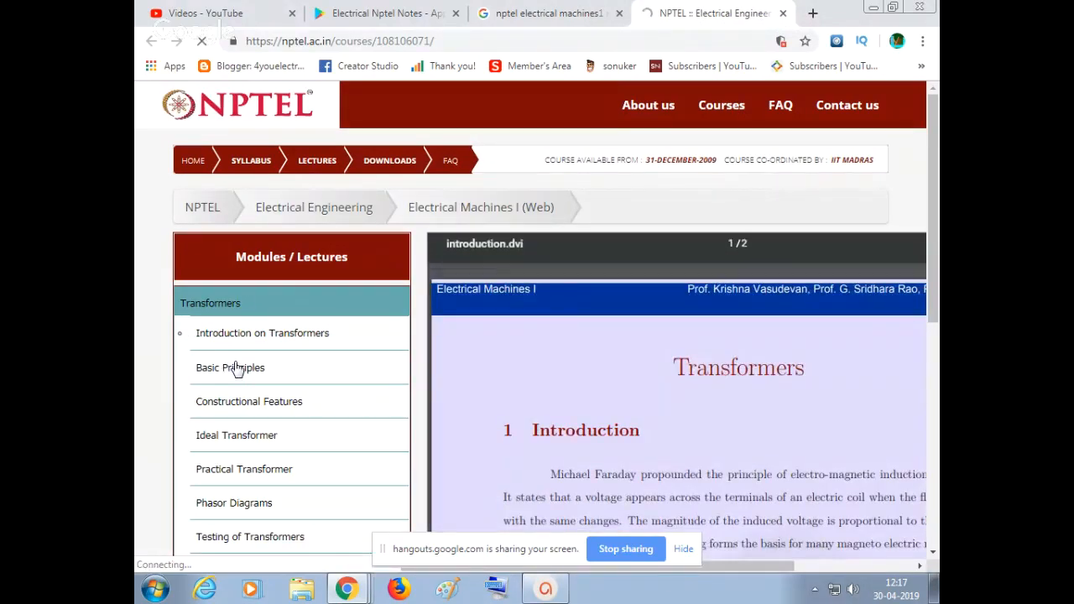